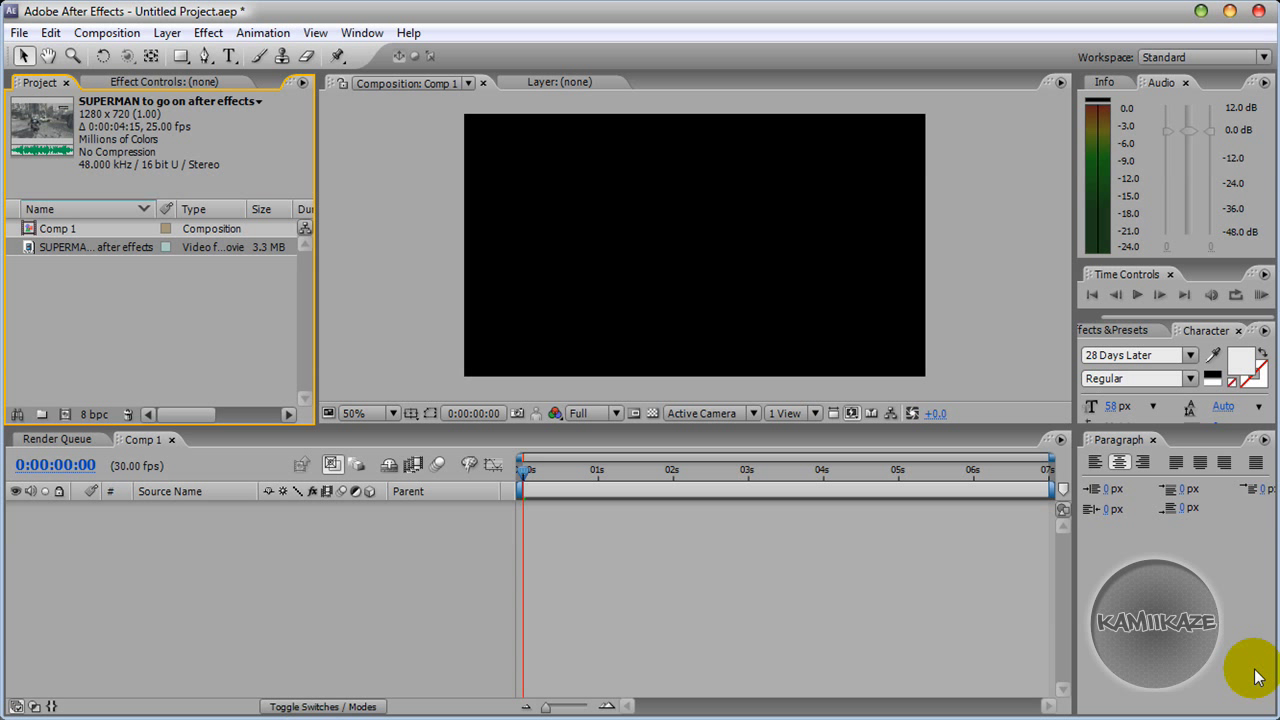
{"action": "mouse_move", "coordinate": [118, 263]}
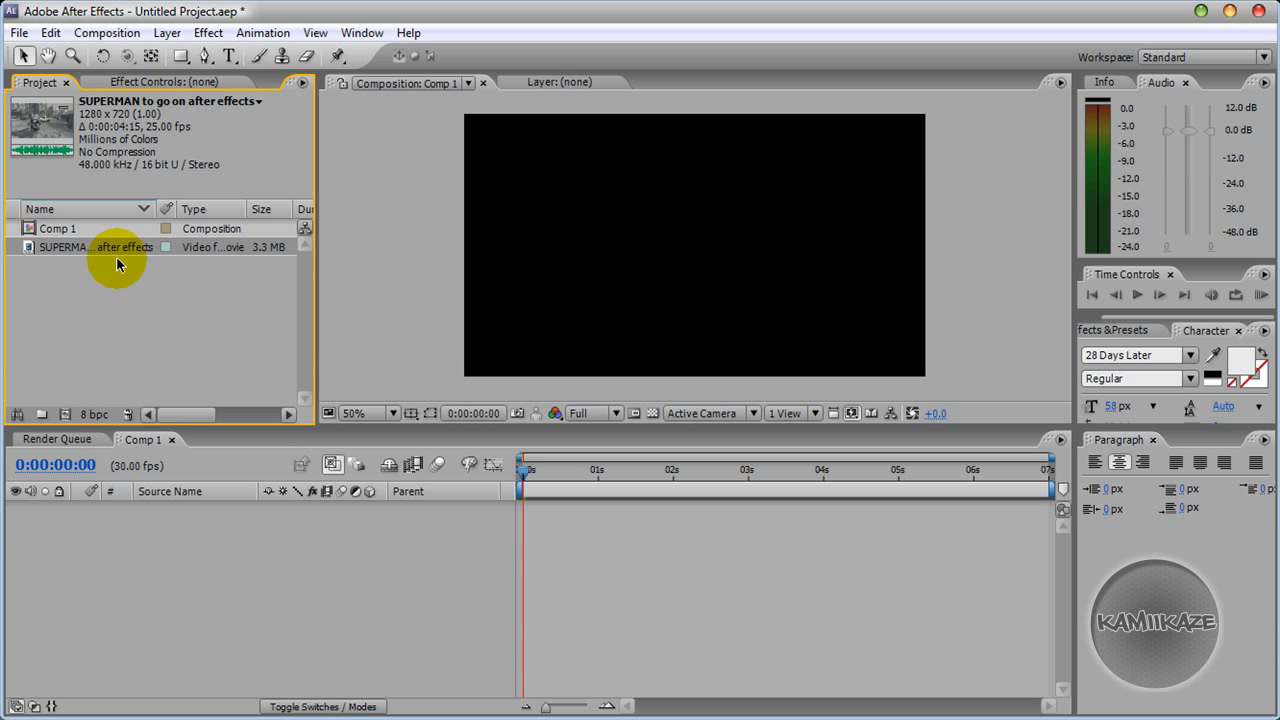
{"action": "mouse_move", "coordinate": [121, 151]}
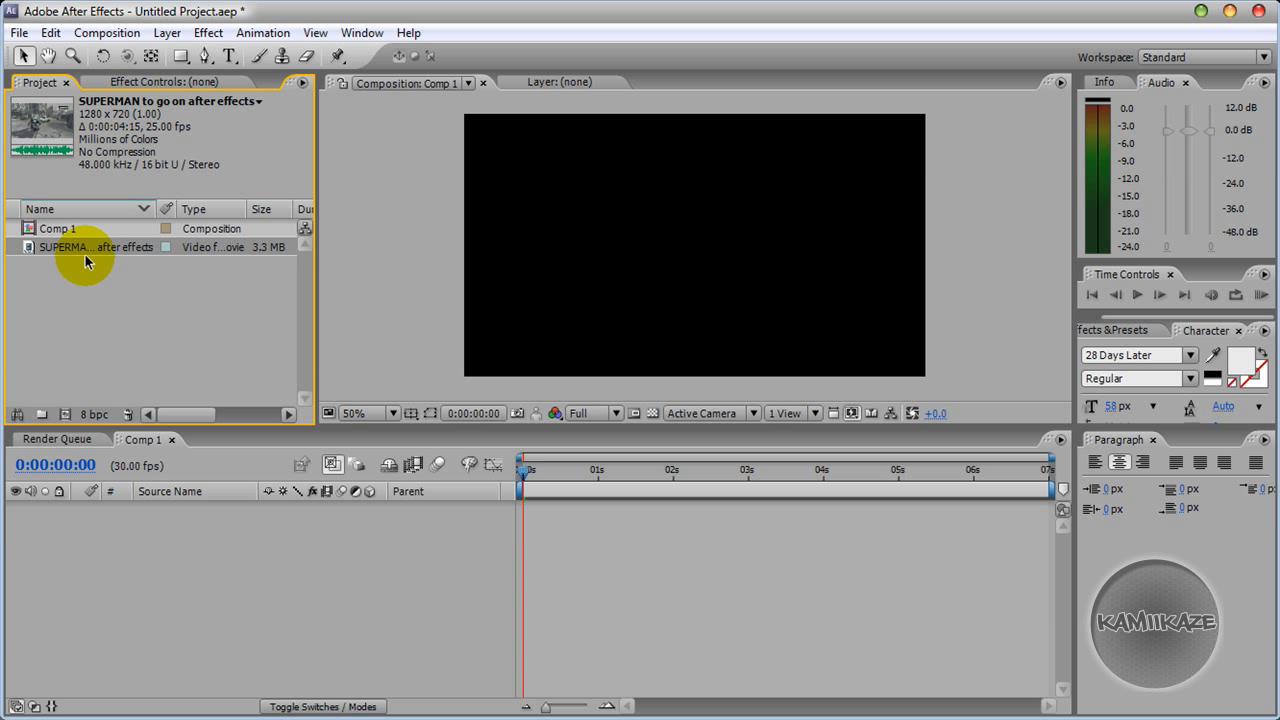
{"action": "mouse_move", "coordinate": [83, 250]}
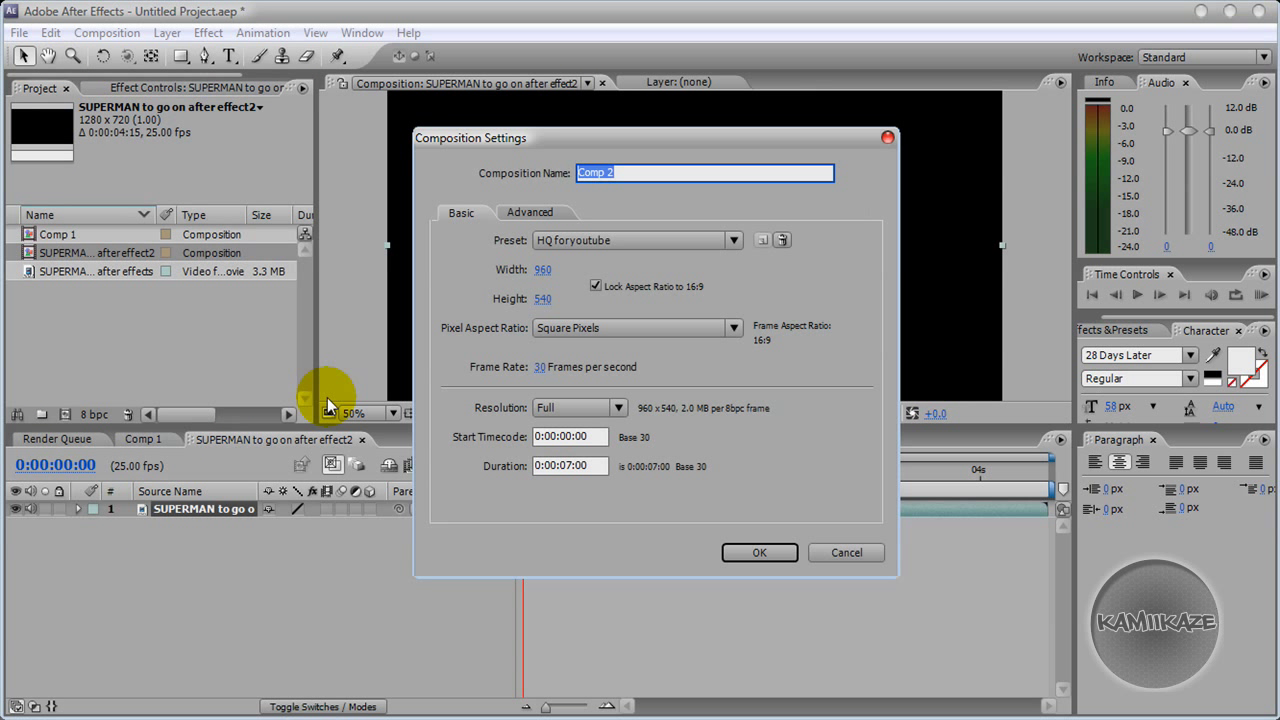
Confirm the 960x540 Comp 2 and make a new composition from the Superman gameplay footage.
{"action": "left_click", "coordinate": [759, 552]}
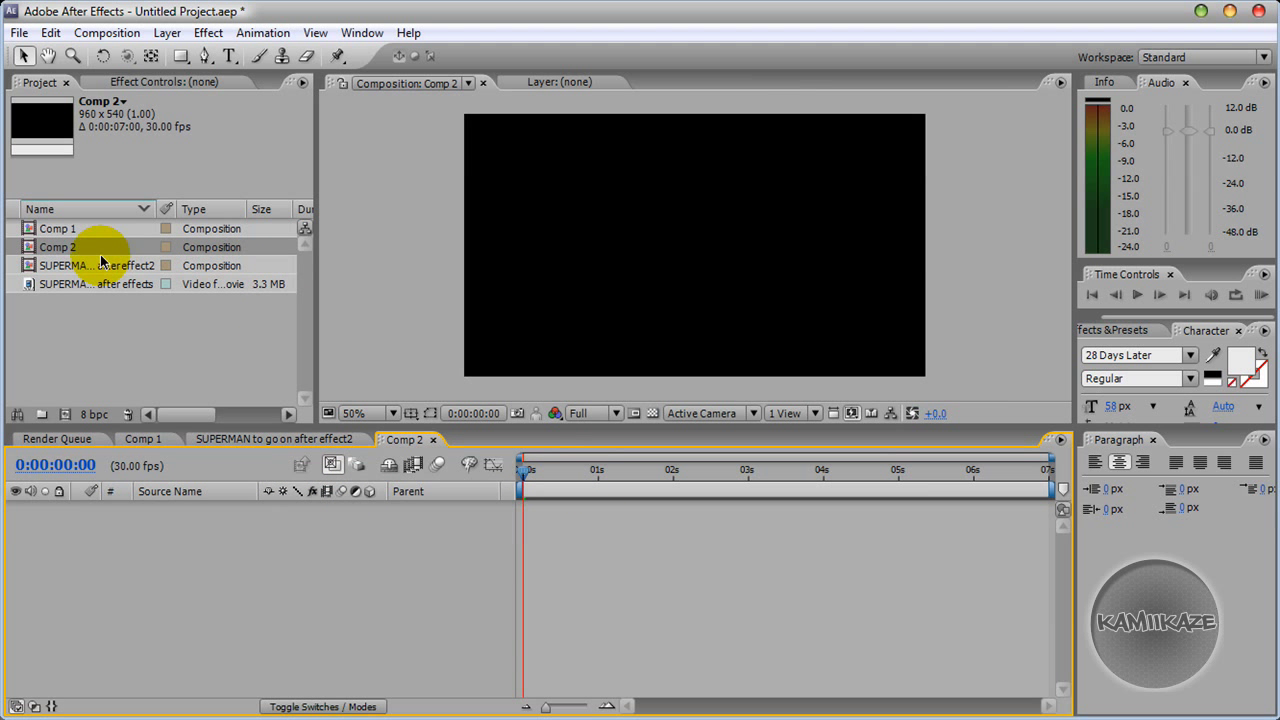
{"action": "left_click", "coordinate": [95, 283]}
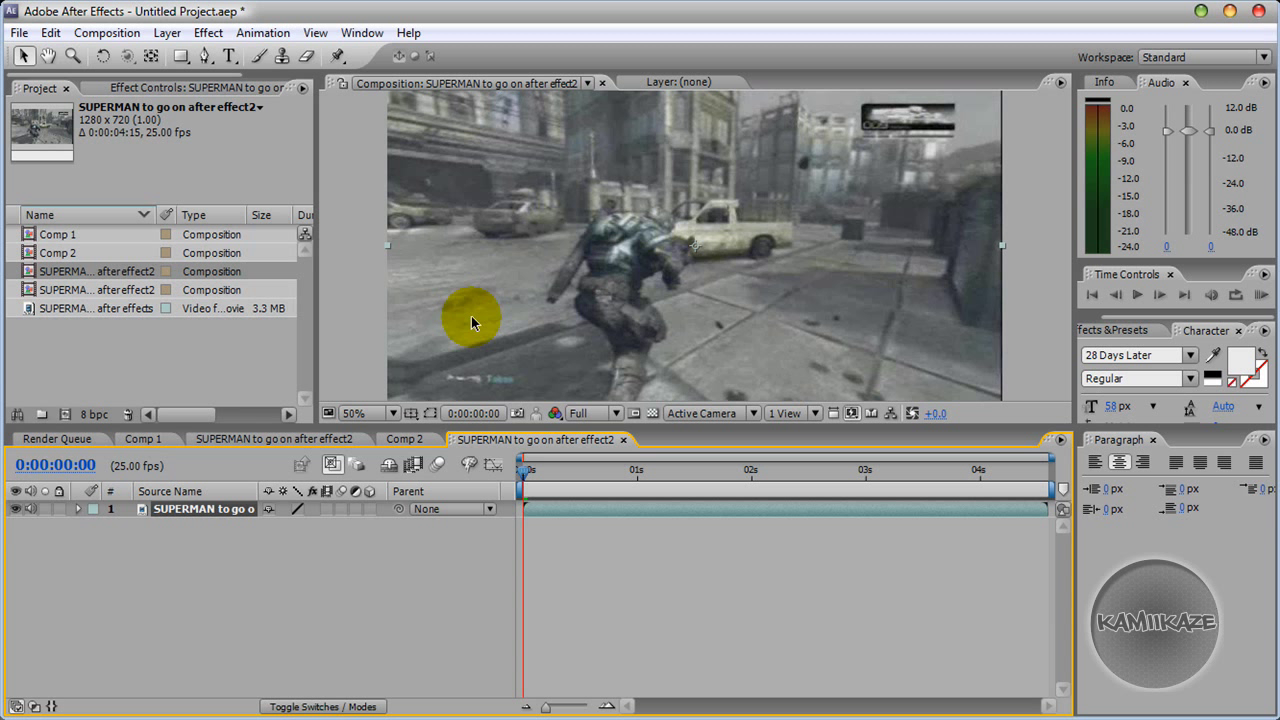
{"action": "mouse_move", "coordinate": [485, 482]}
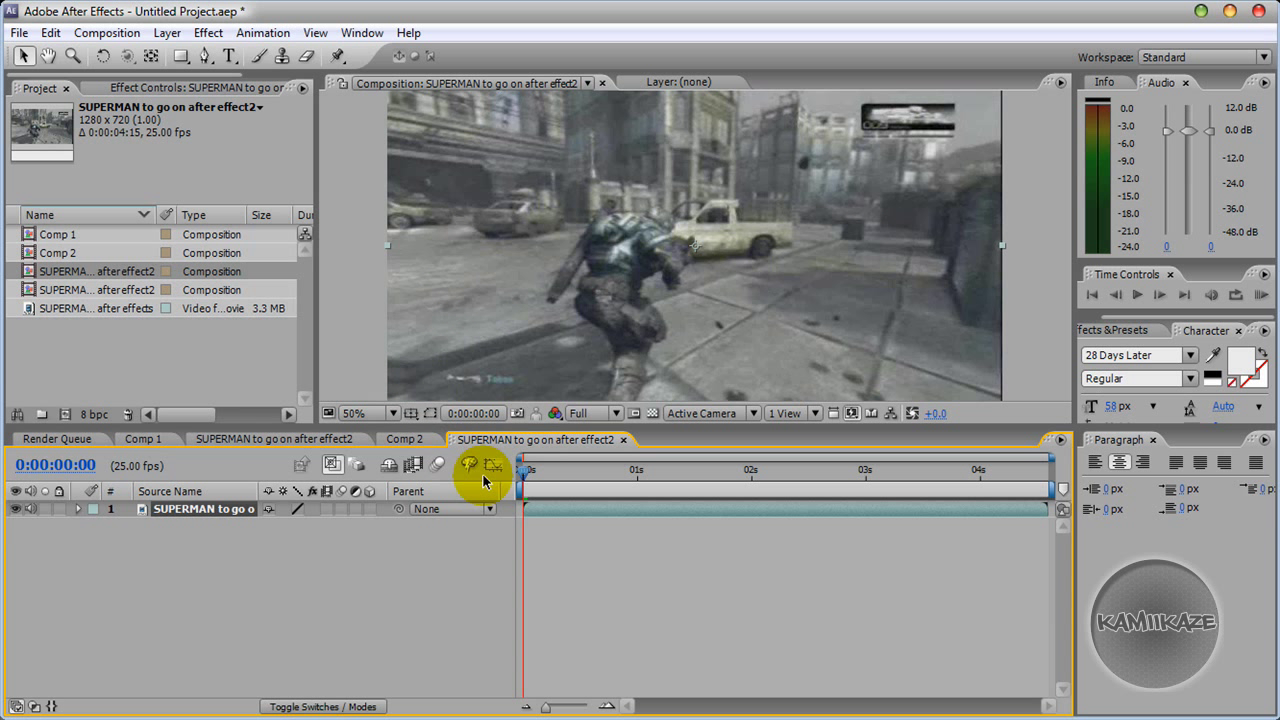
{"action": "mouse_move", "coordinate": [183, 253]}
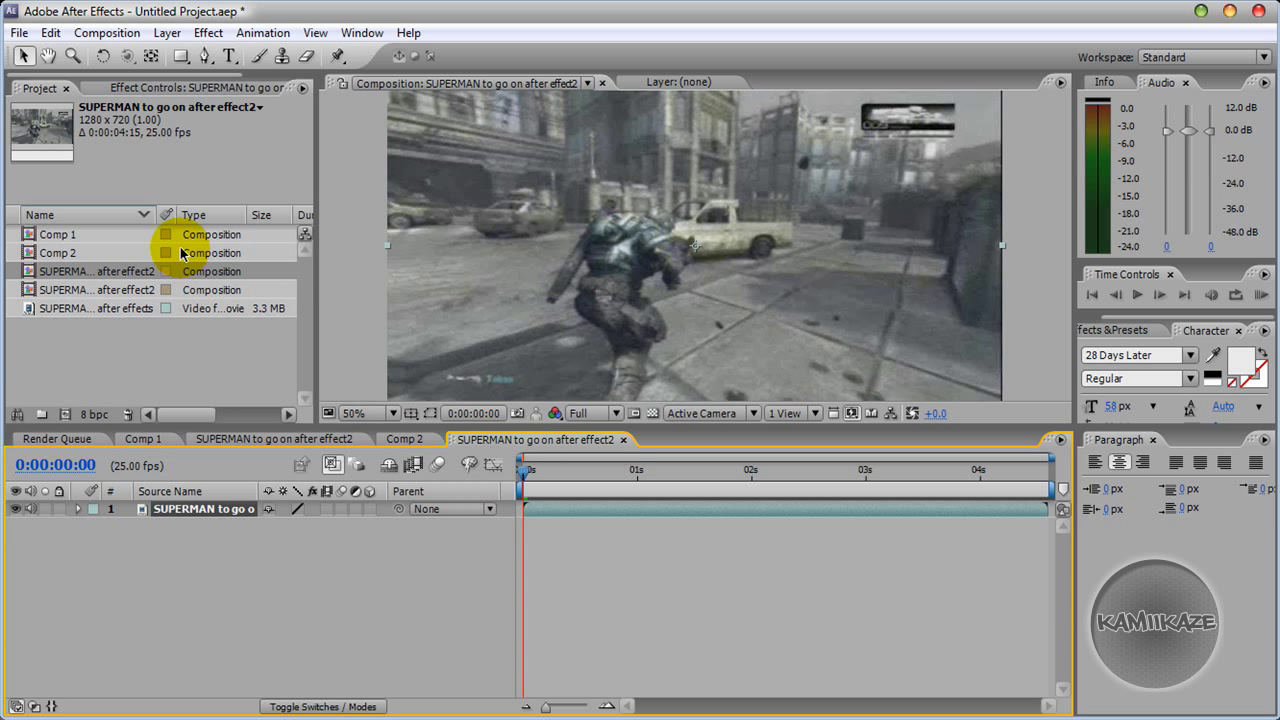
Change the gameplay composition's settings to 960x540 at 30 fps.
{"action": "left_click", "coordinate": [107, 32]}
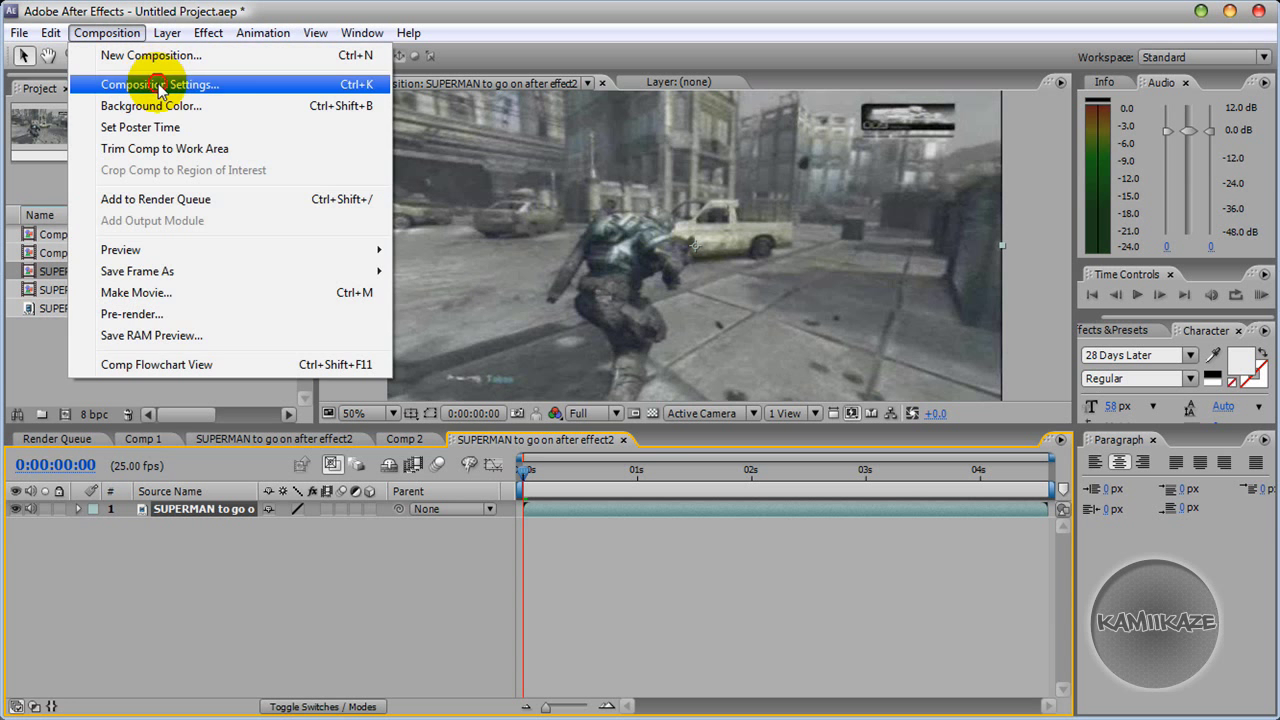
{"action": "left_click", "coordinate": [161, 84]}
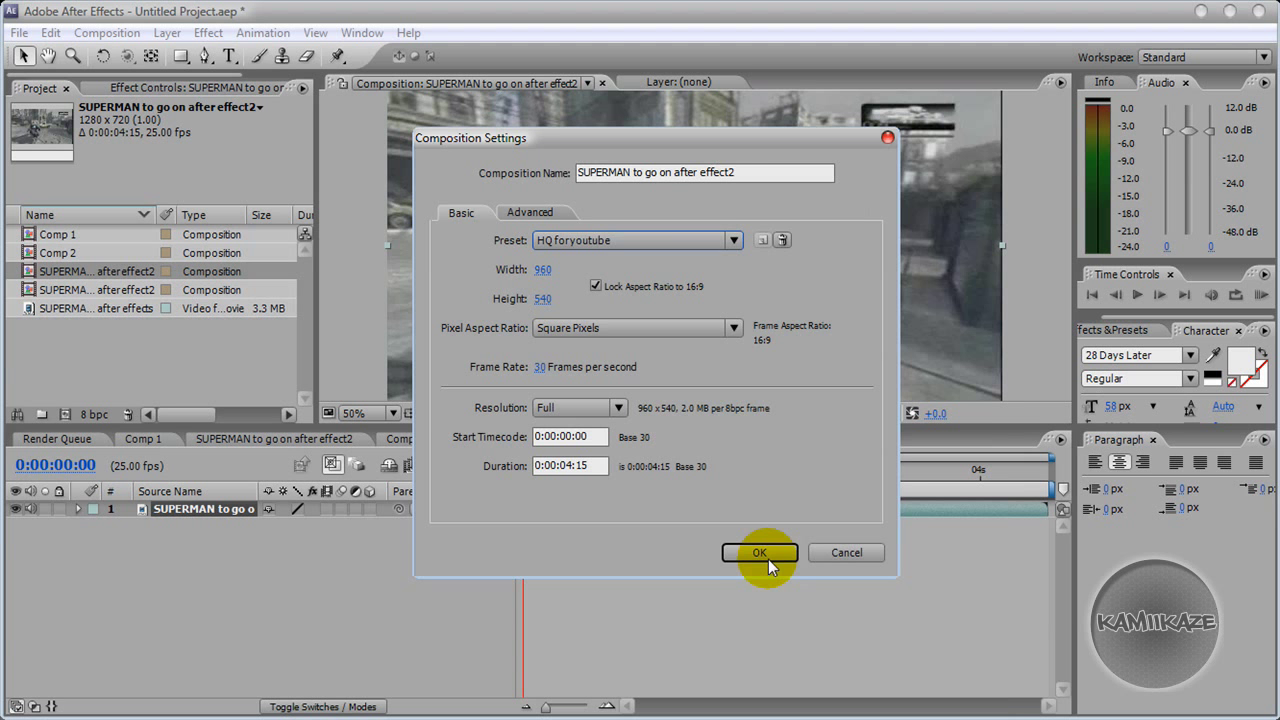
{"action": "left_click", "coordinate": [759, 552]}
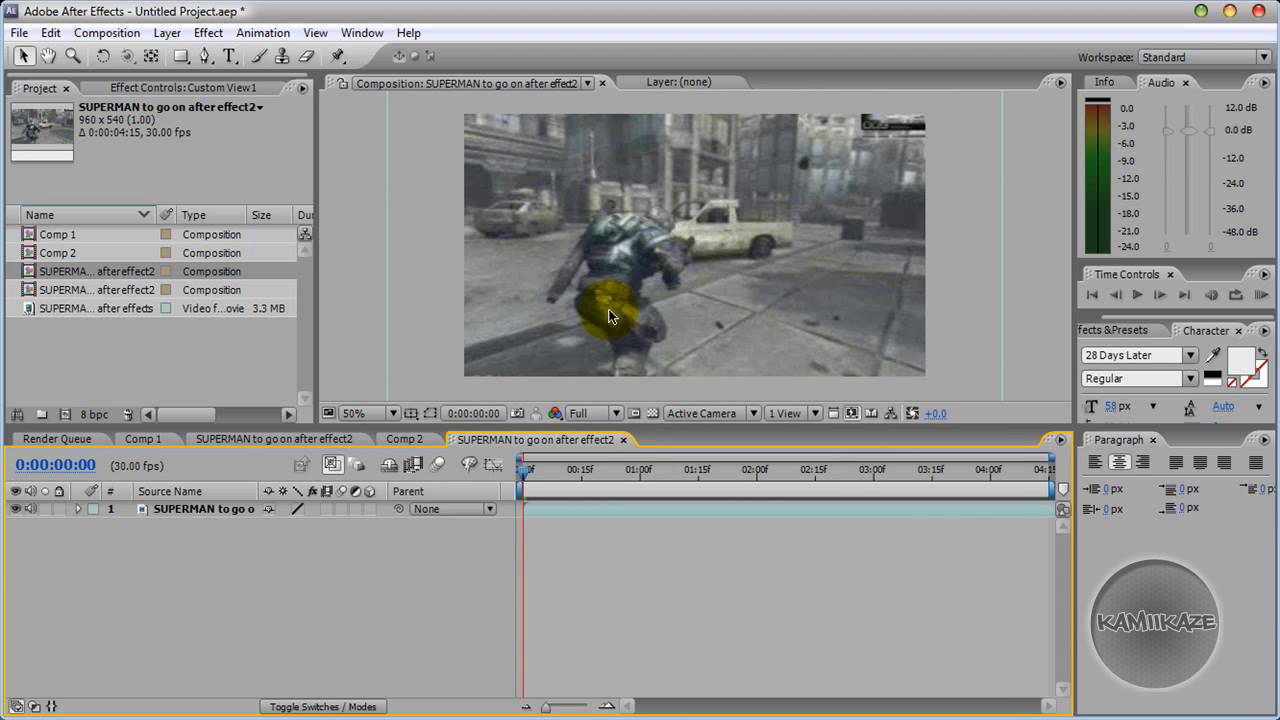
Fit the Superman footage layer to fill the composition frame.
{"action": "right_click", "coordinate": [610, 315]}
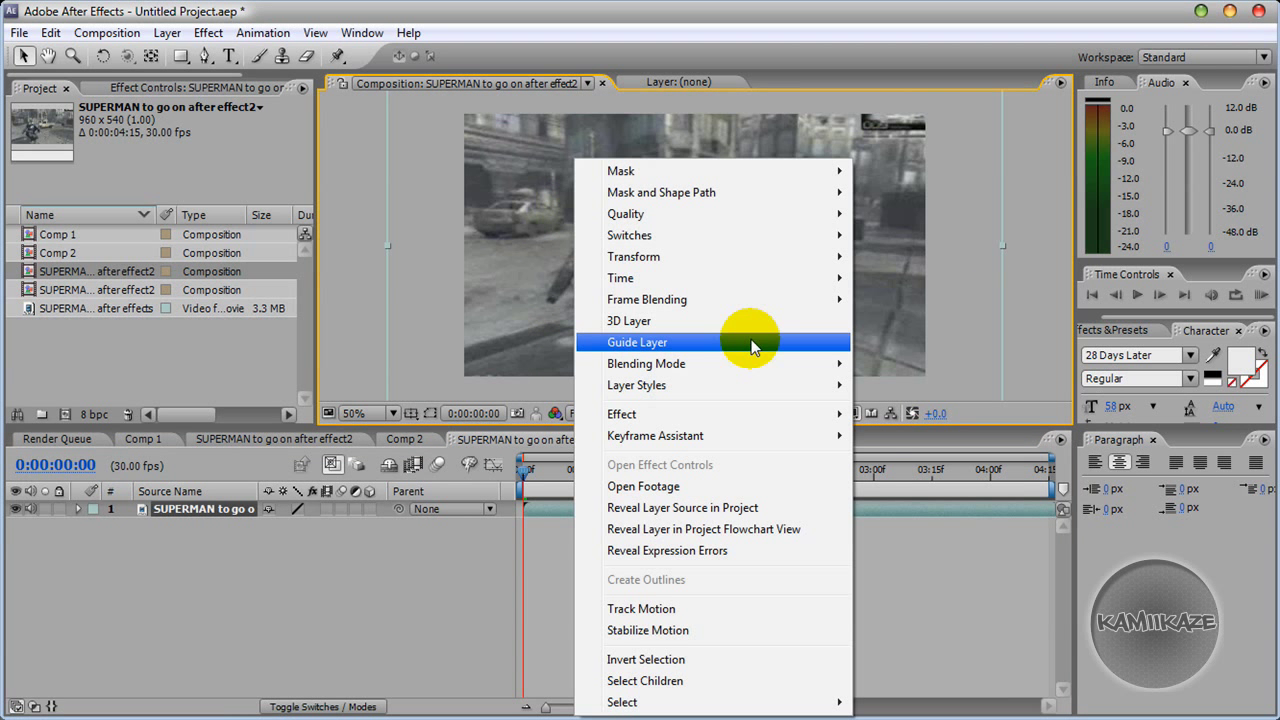
{"action": "mouse_move", "coordinate": [633, 256]}
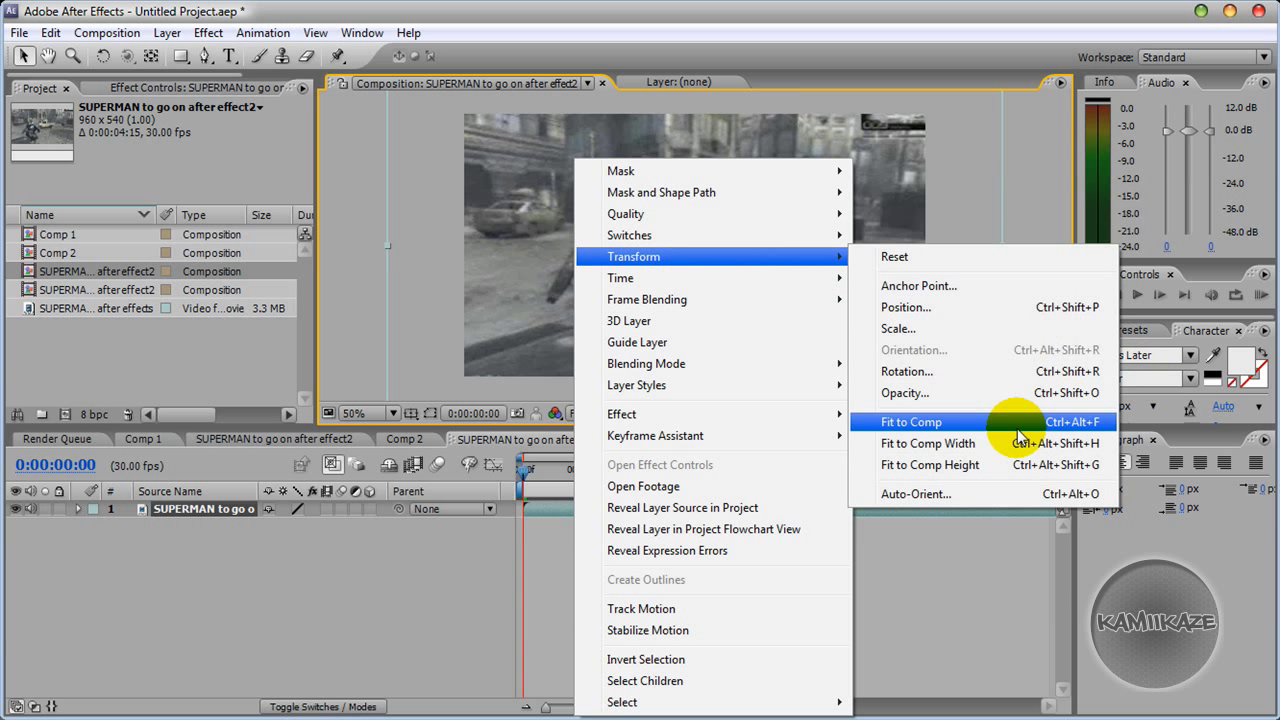
{"action": "left_click", "coordinate": [911, 421]}
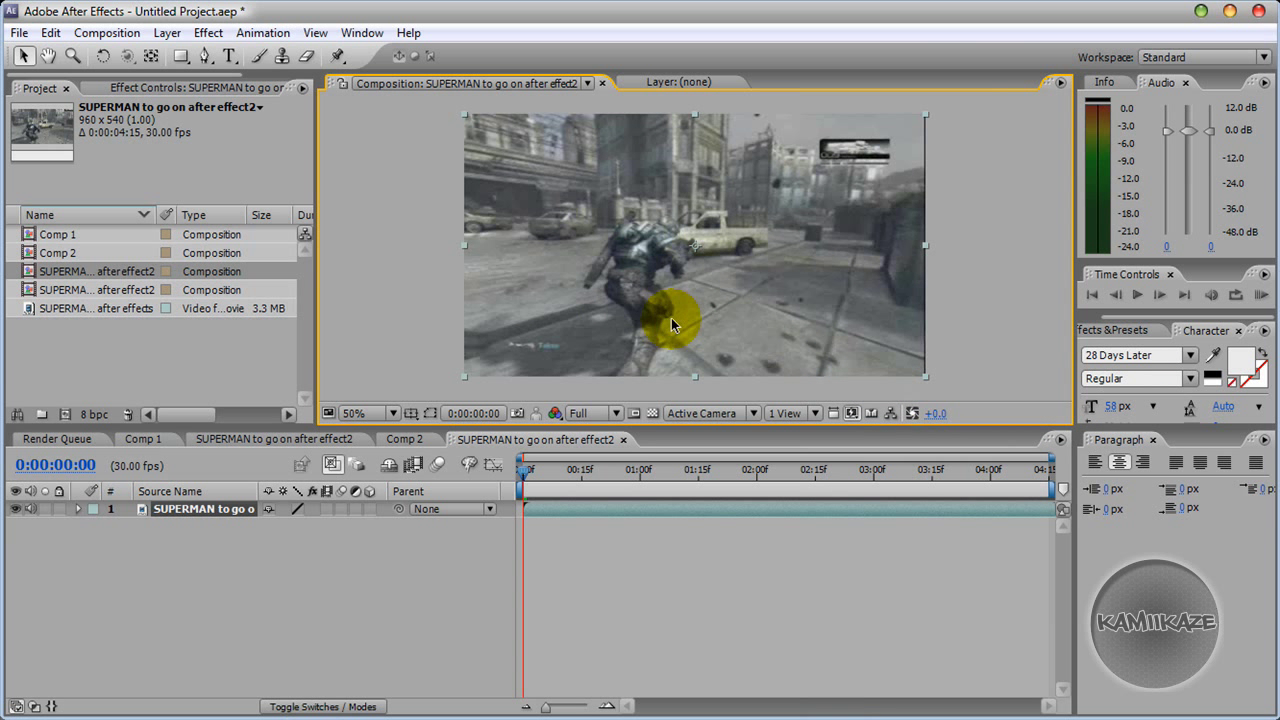
{"action": "left_click", "coordinate": [204, 509]}
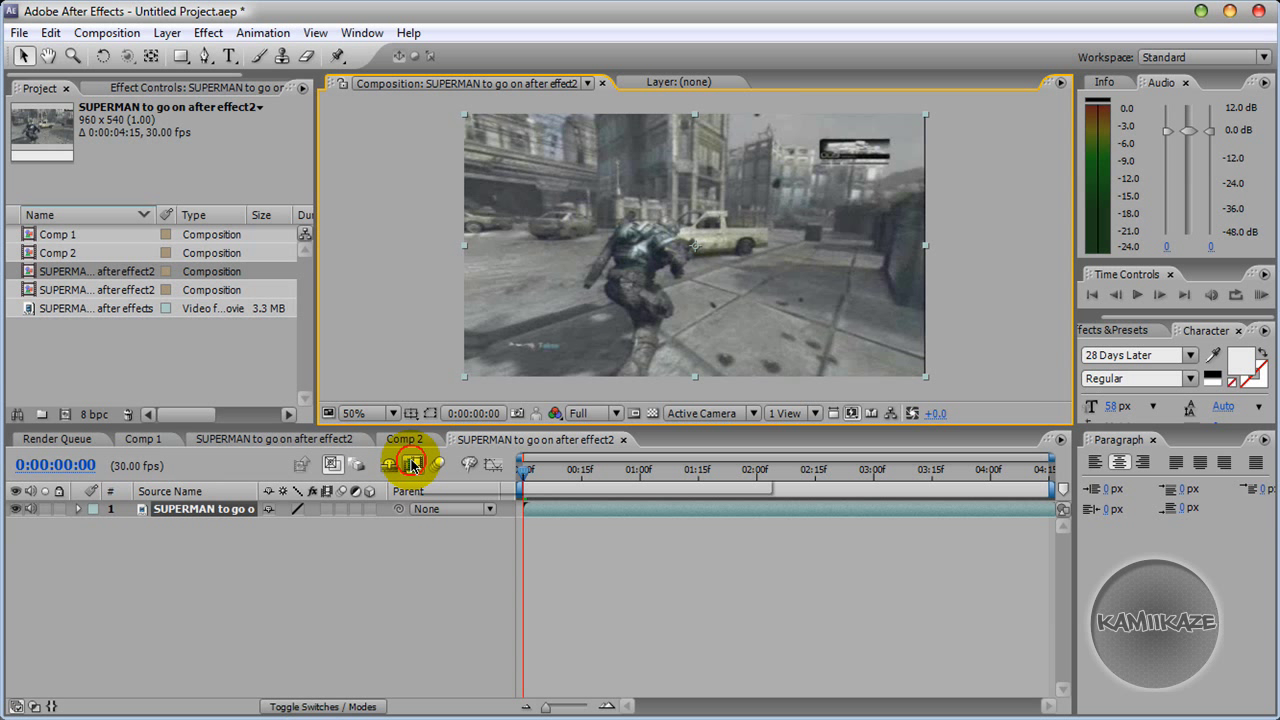
{"action": "mouse_move", "coordinate": [414, 463]}
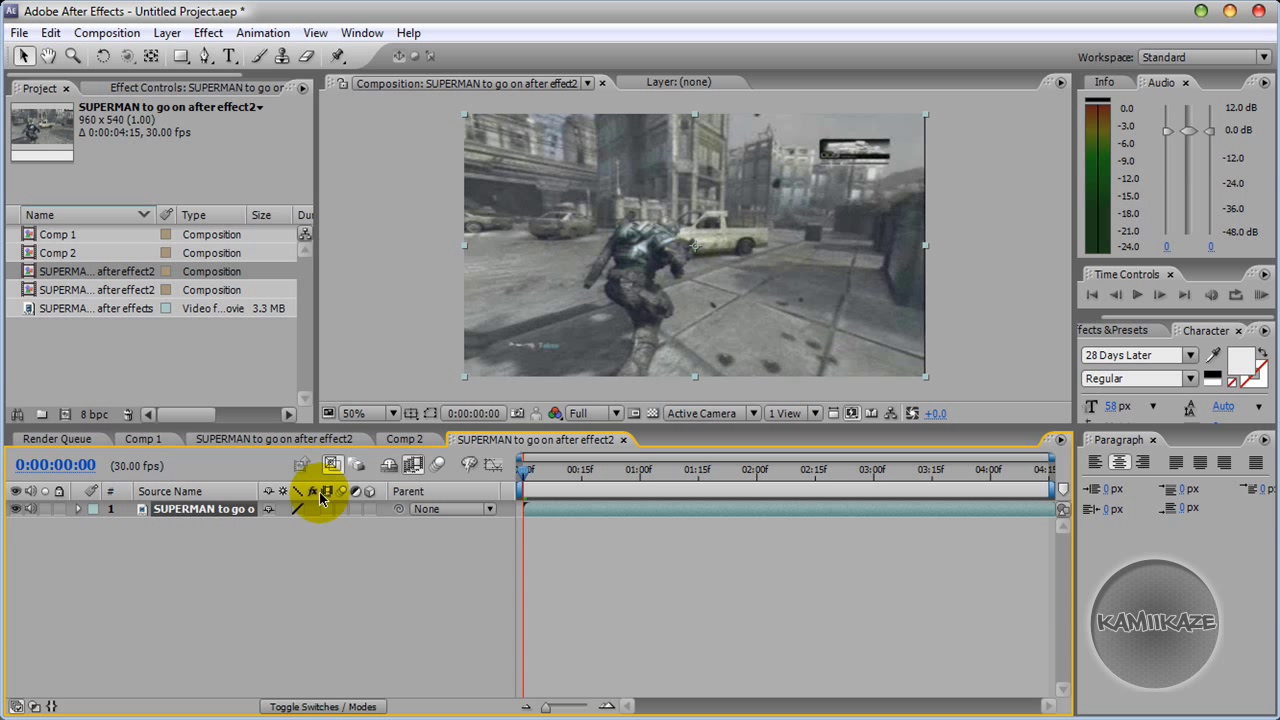
Switch on frame blending for the Superman clip layer and restore the layer switches view.
{"action": "left_click", "coordinate": [322, 707]}
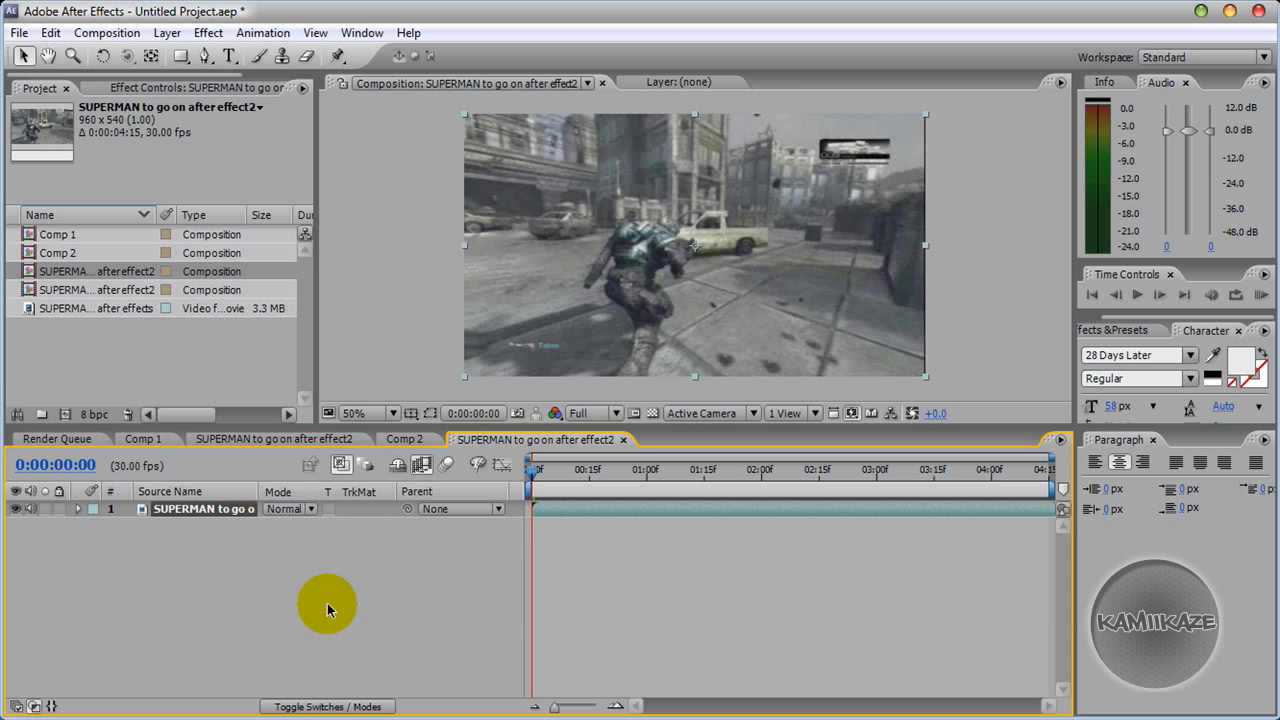
{"action": "left_click", "coordinate": [327, 707]}
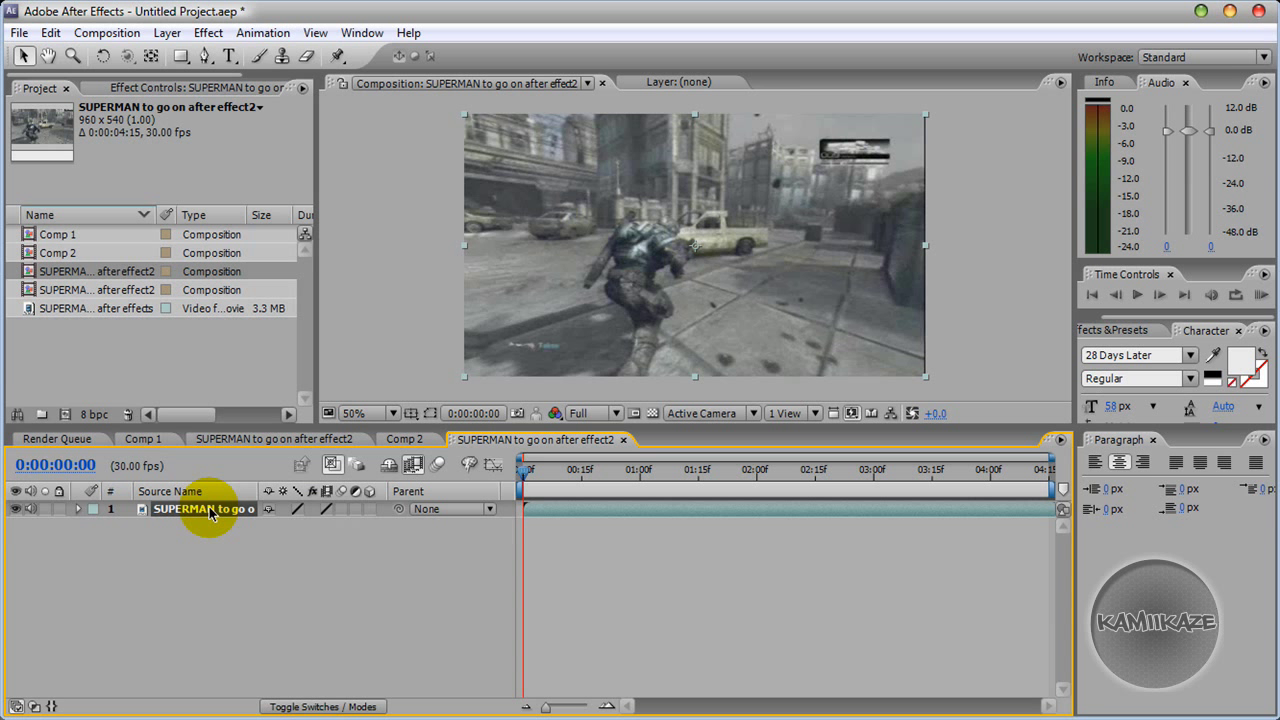
Enable time remapping on the Superman layer and scrub the playhead to 0:00:02:14.
{"action": "right_click", "coordinate": [205, 508]}
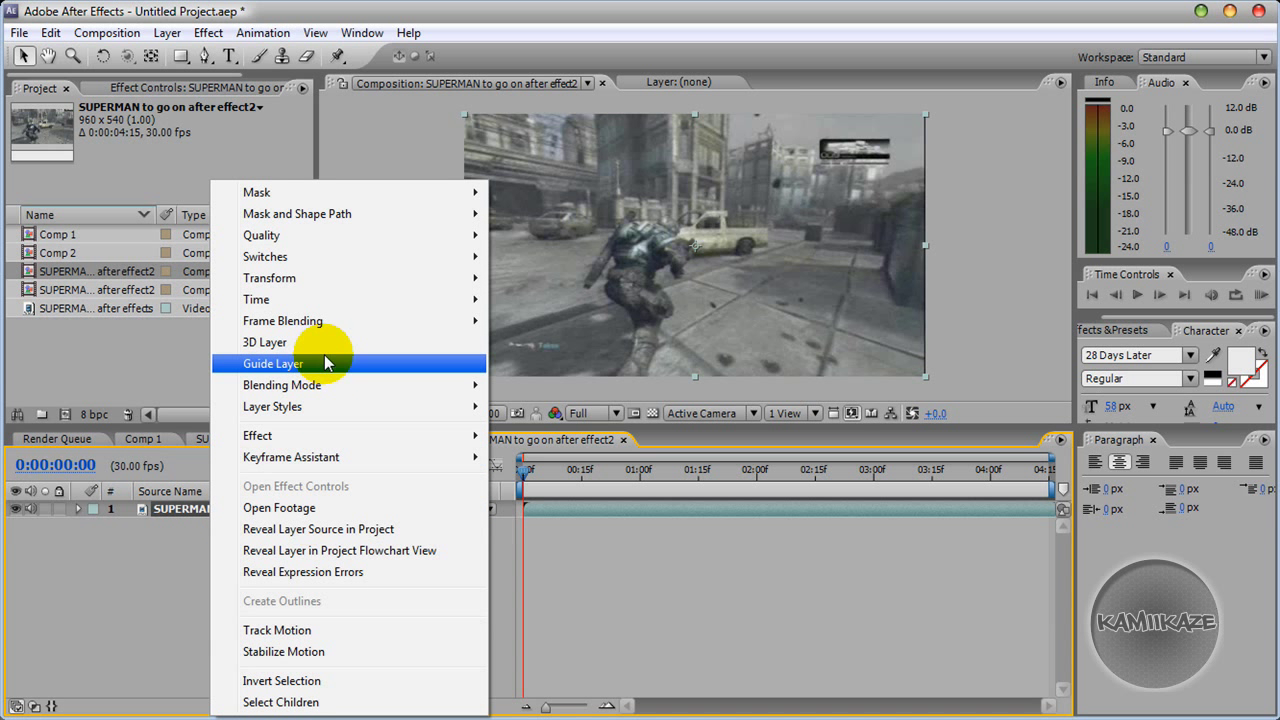
{"action": "mouse_move", "coordinate": [256, 299]}
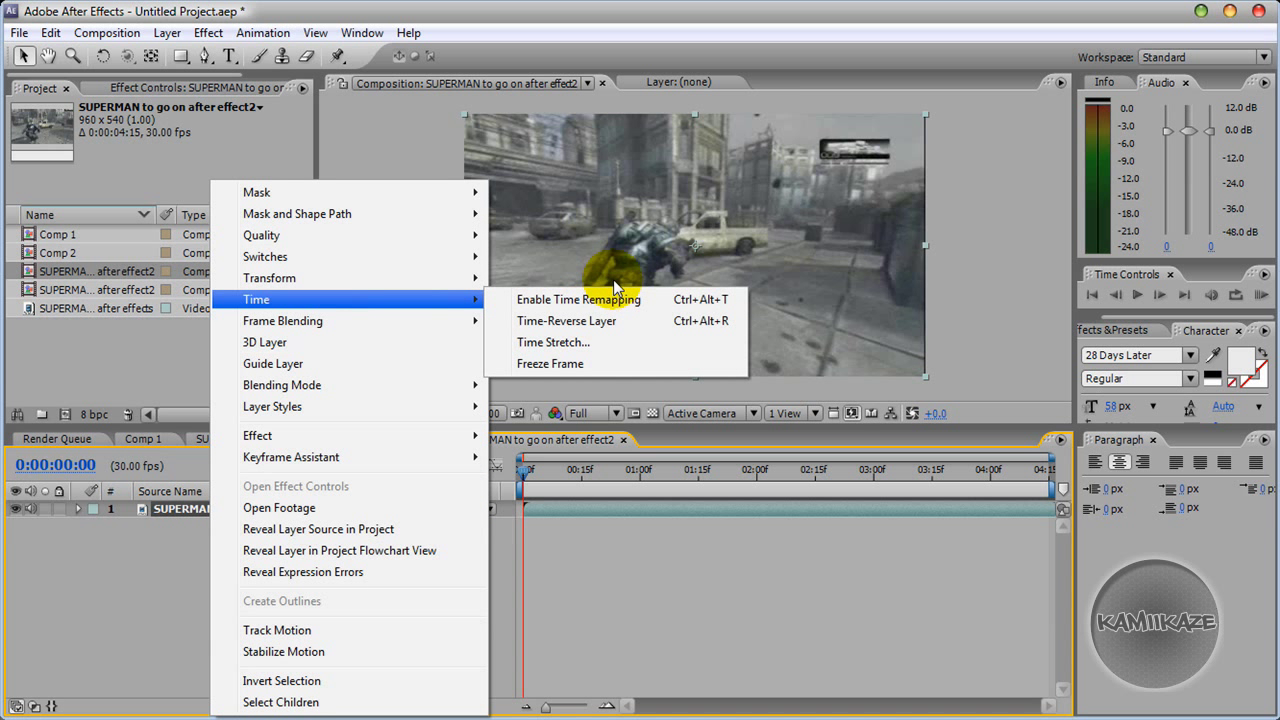
{"action": "left_click", "coordinate": [578, 299]}
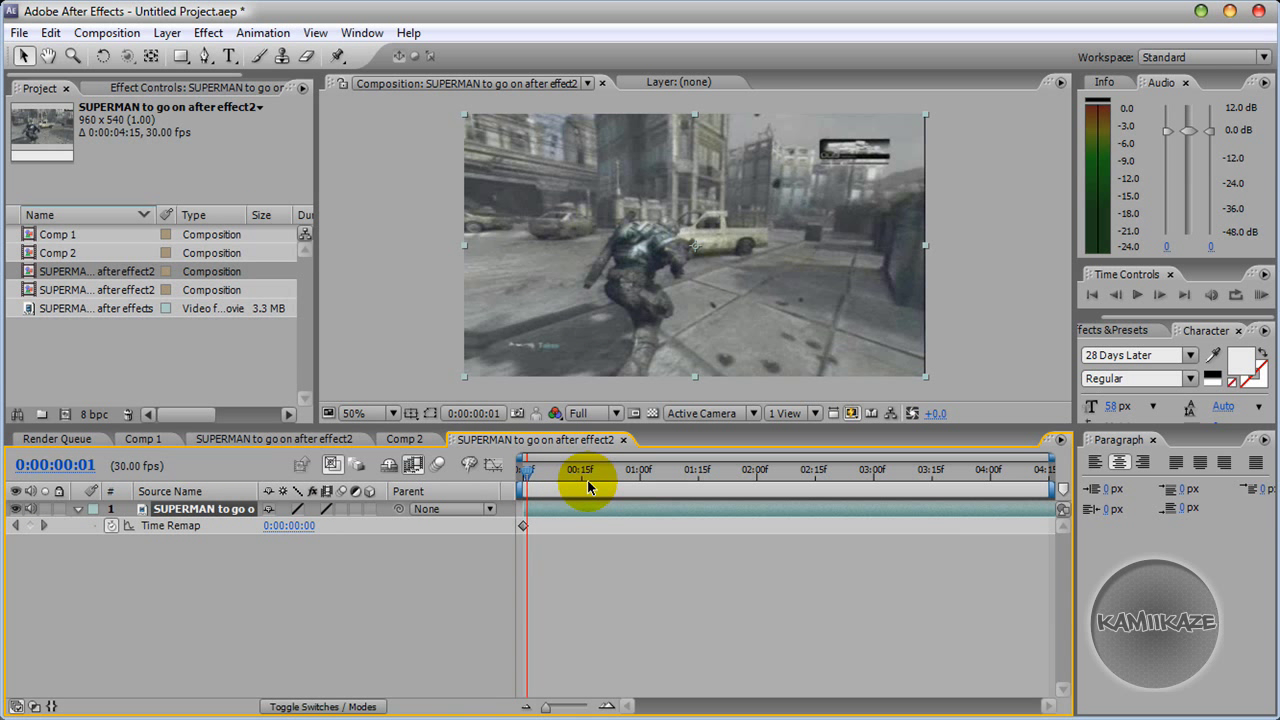
{"action": "left_click_drag", "start_coordinate": [590, 470], "coordinate": [778, 470]}
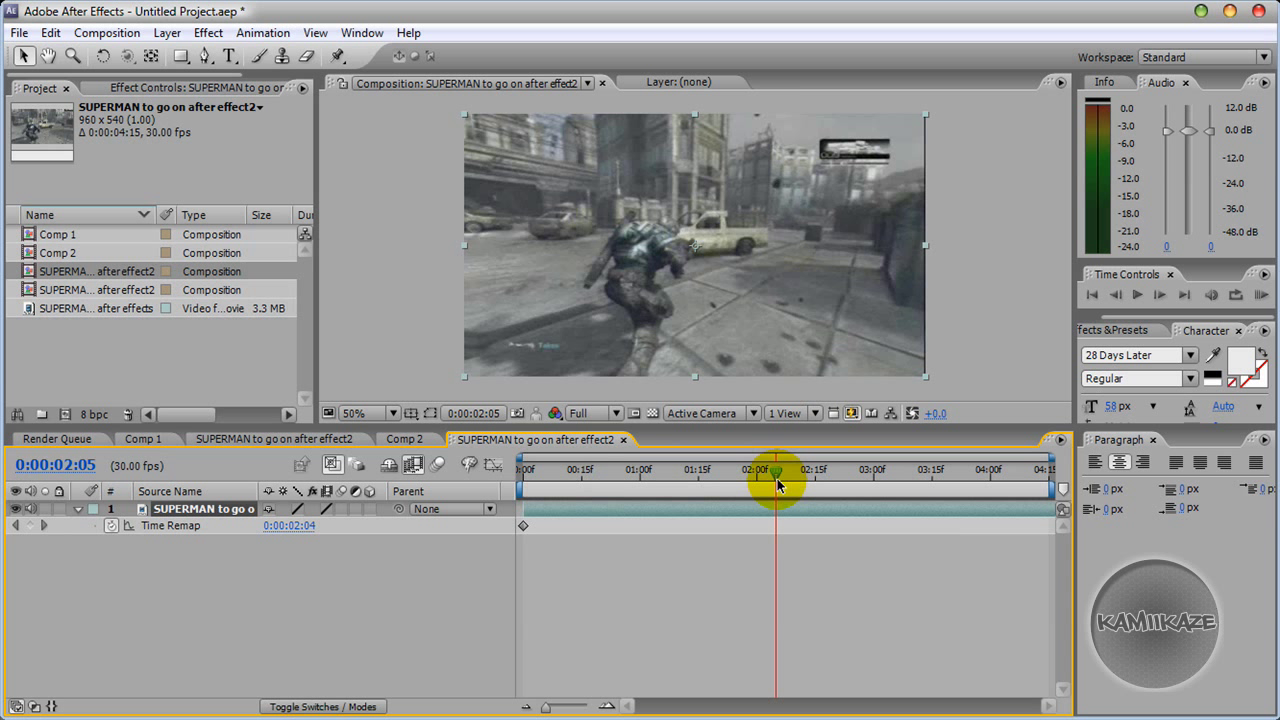
{"action": "left_click_drag", "start_coordinate": [778, 475], "coordinate": [790, 478]}
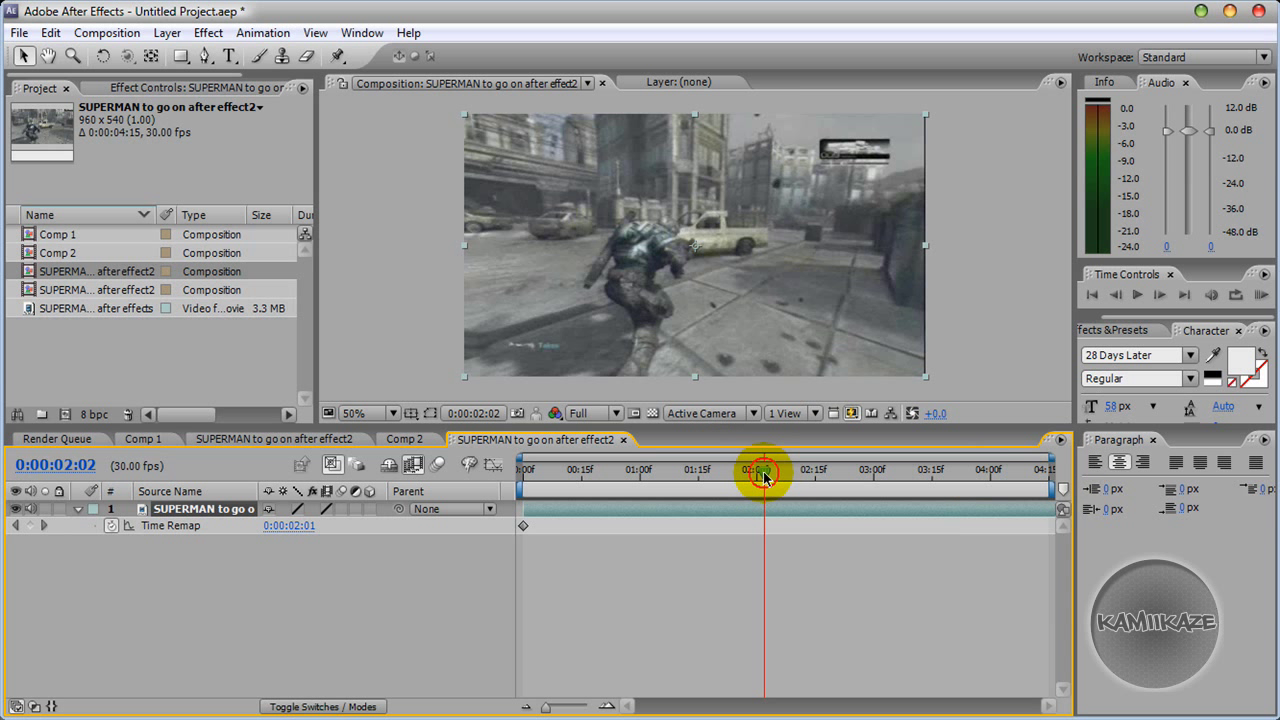
{"action": "left_click_drag", "start_coordinate": [761, 470], "coordinate": [780, 470]}
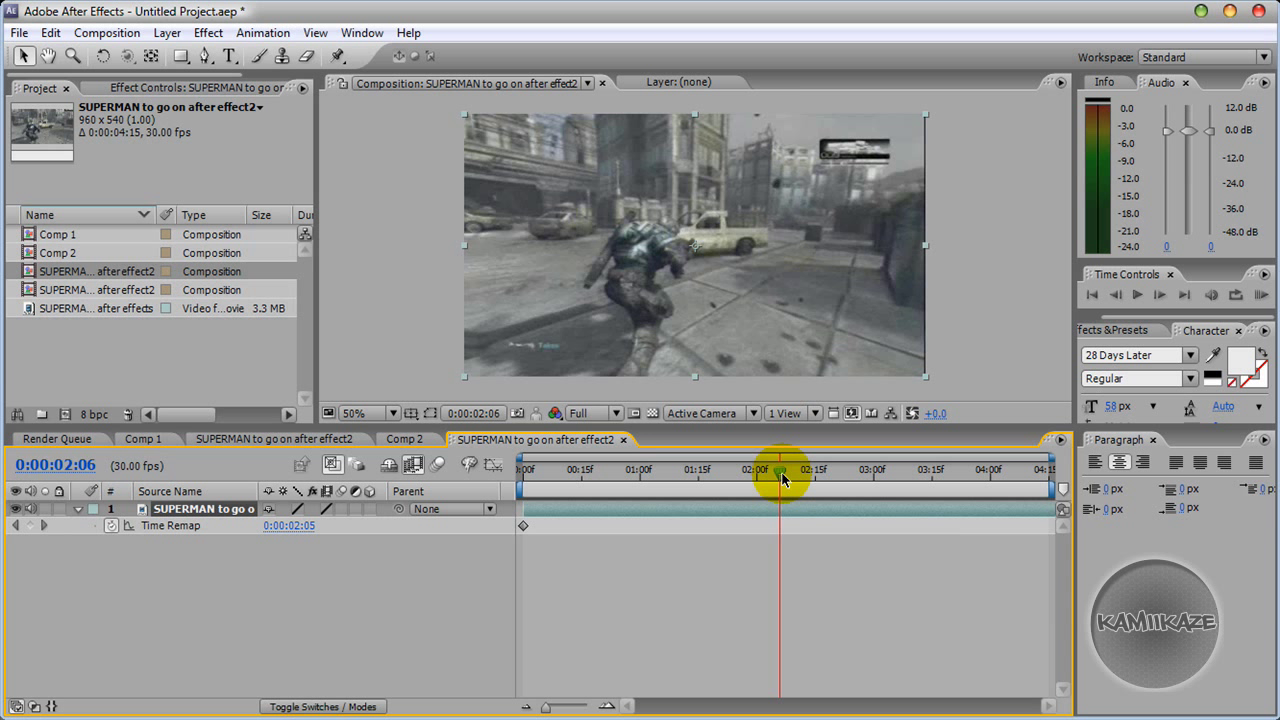
{"action": "left_click_drag", "start_coordinate": [780, 478], "coordinate": [800, 478]}
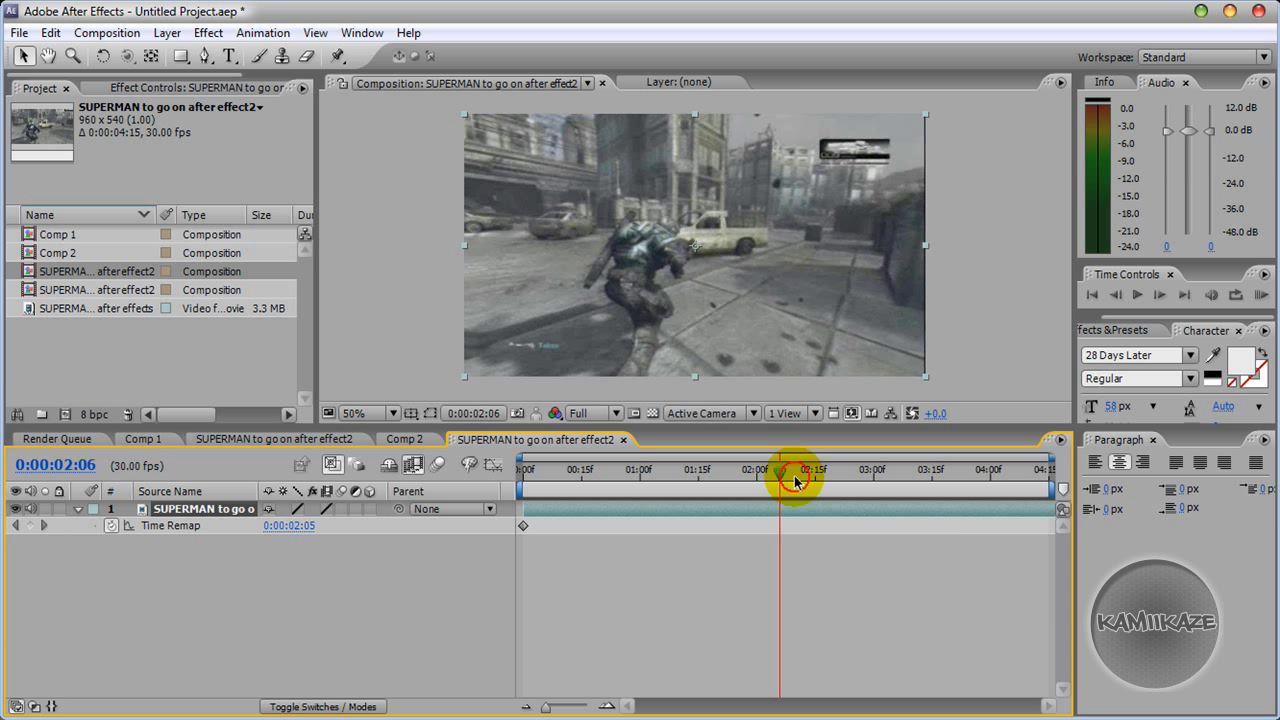
{"action": "left_click_drag", "start_coordinate": [780, 478], "coordinate": [810, 478]}
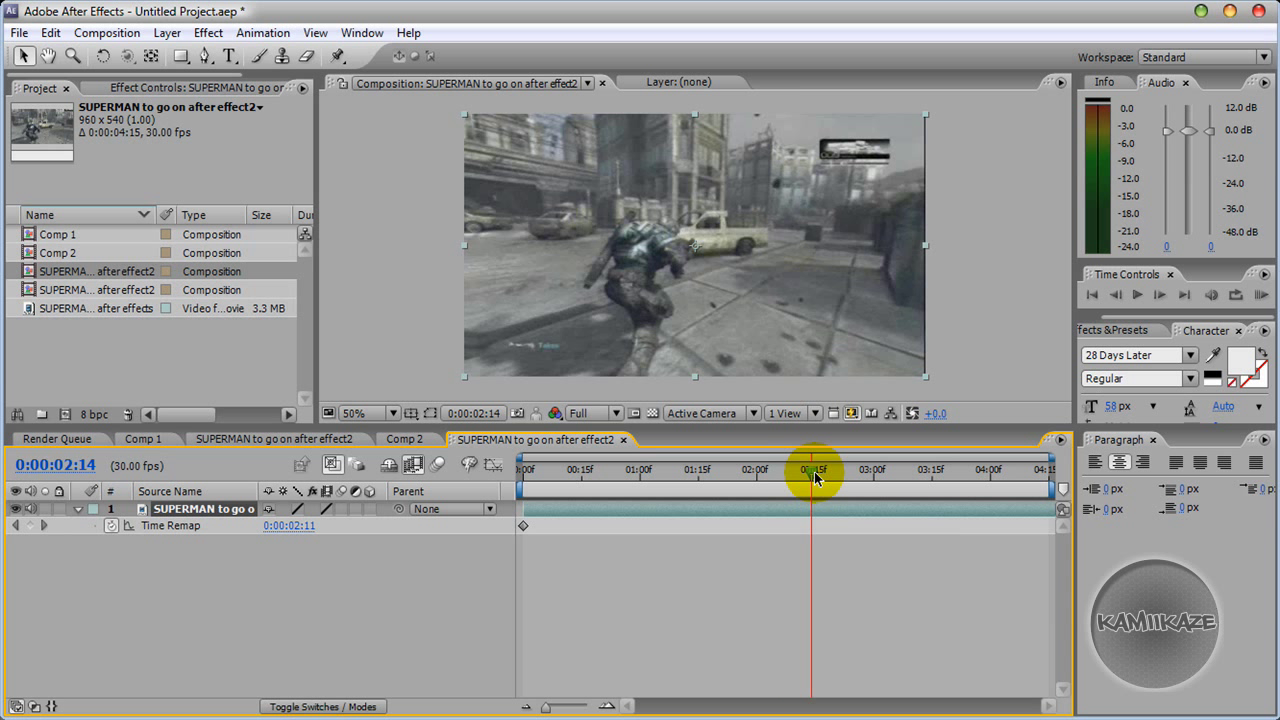
Set the preview resolution to Quarter and scrub back to 2:06 to inspect blending.
{"action": "left_click", "coordinate": [578, 413]}
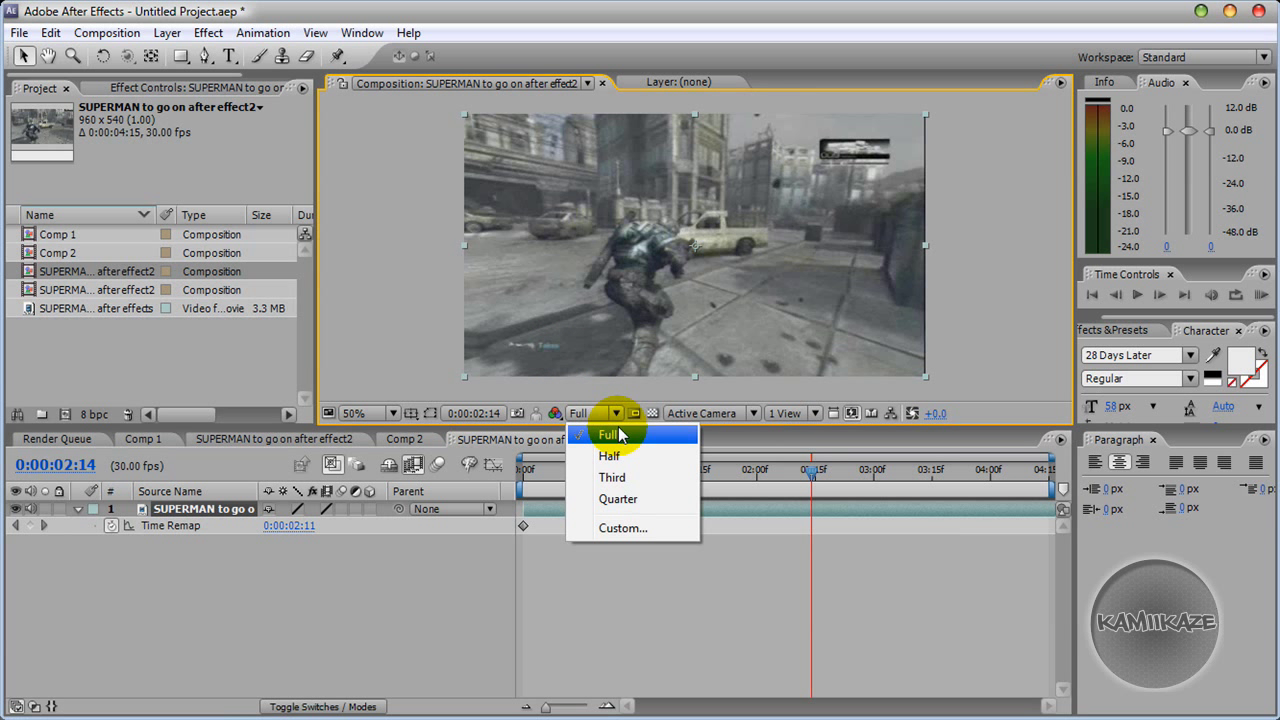
{"action": "mouse_move", "coordinate": [620, 499]}
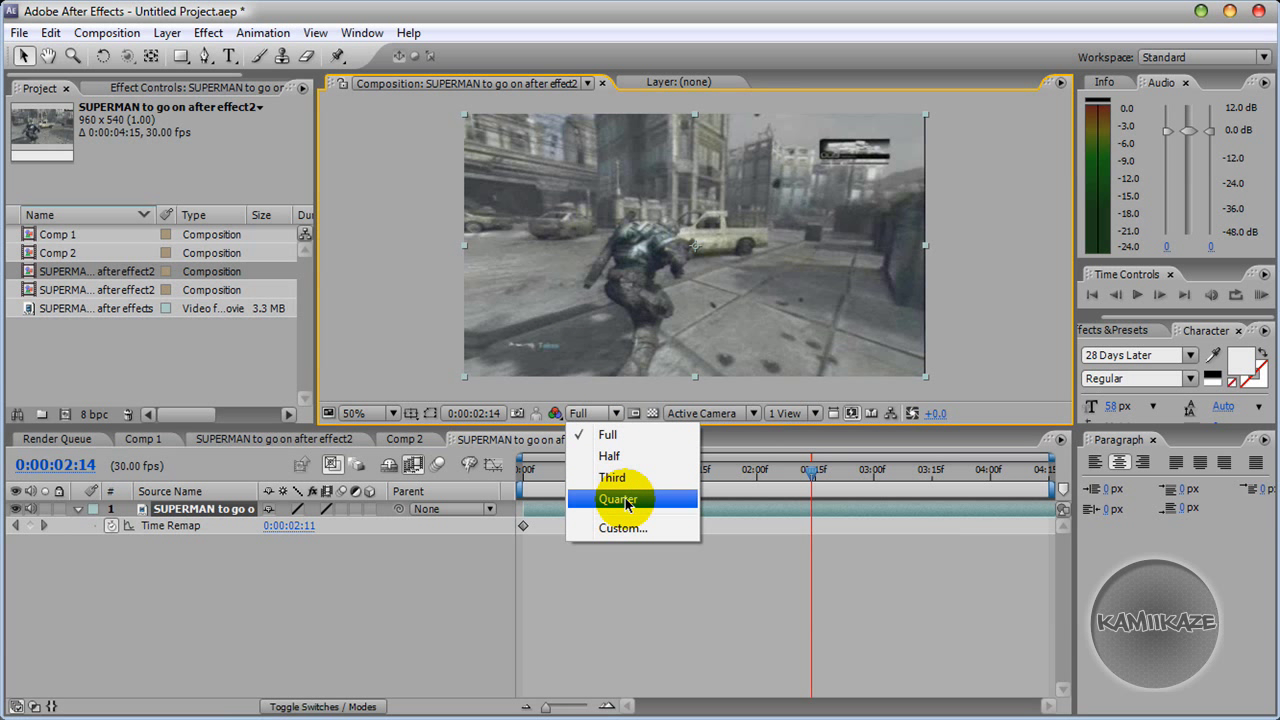
{"action": "left_click", "coordinate": [618, 499]}
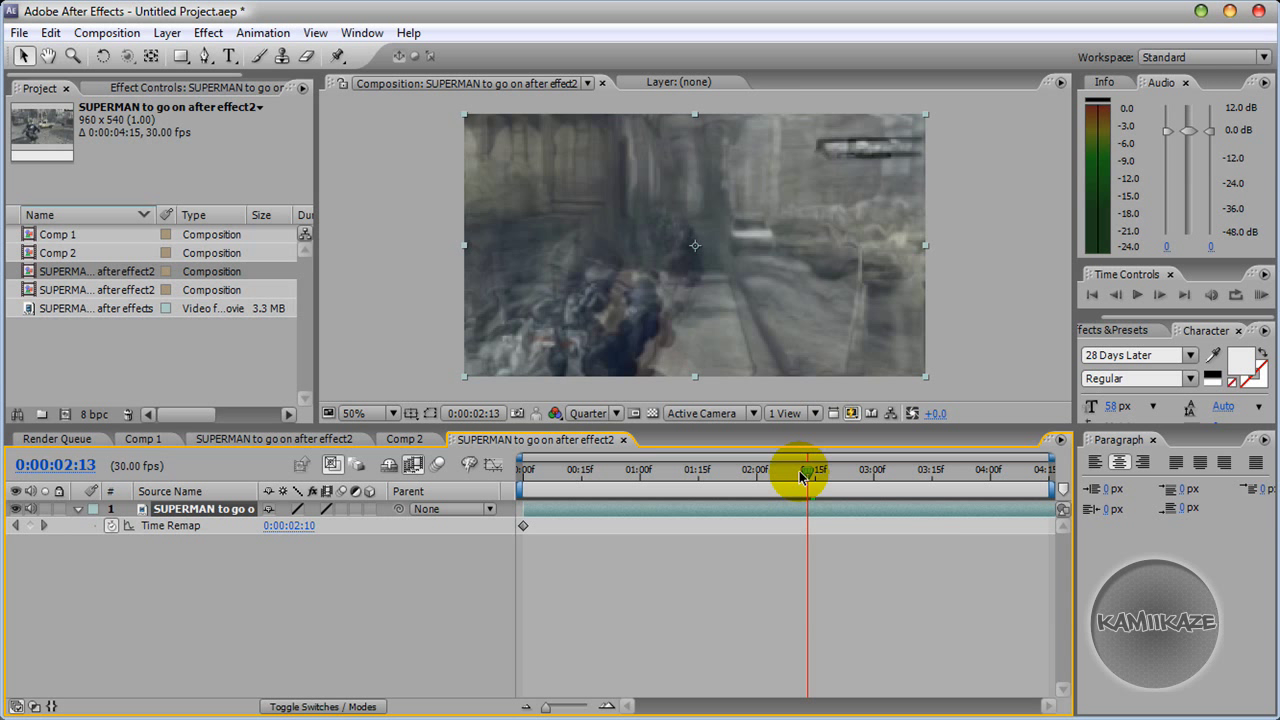
{"action": "left_click_drag", "start_coordinate": [800, 470], "coordinate": [787, 470]}
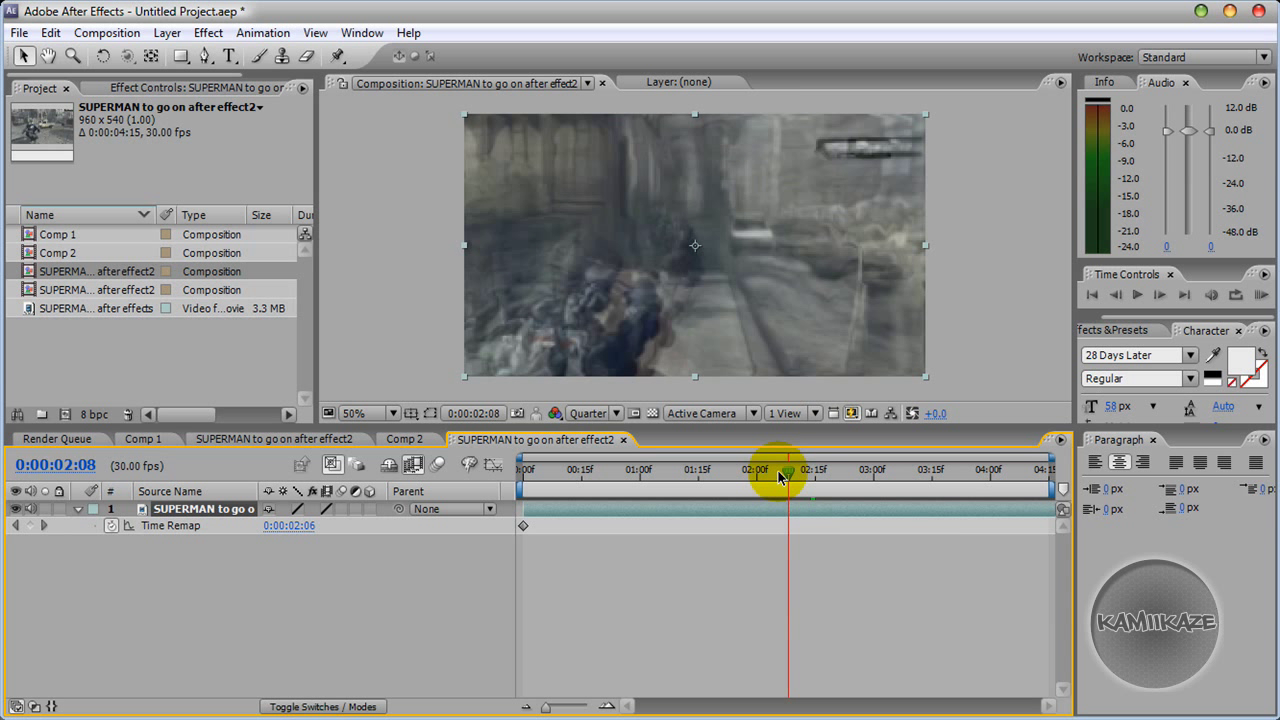
{"action": "left_click_drag", "start_coordinate": [788, 475], "coordinate": [782, 475]}
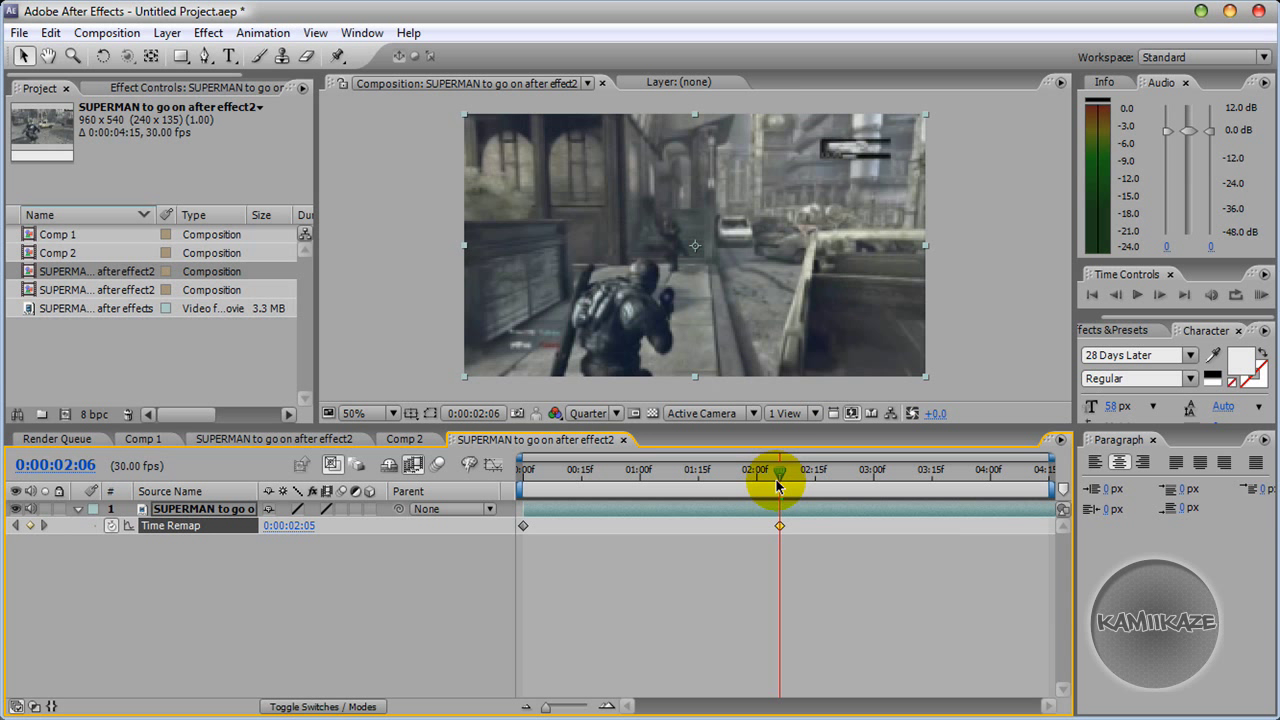
Move to 3:01 for the third time-remap keyframe, check nearby frames, and preview from the start.
{"action": "left_click_drag", "start_coordinate": [780, 470], "coordinate": [875, 470]}
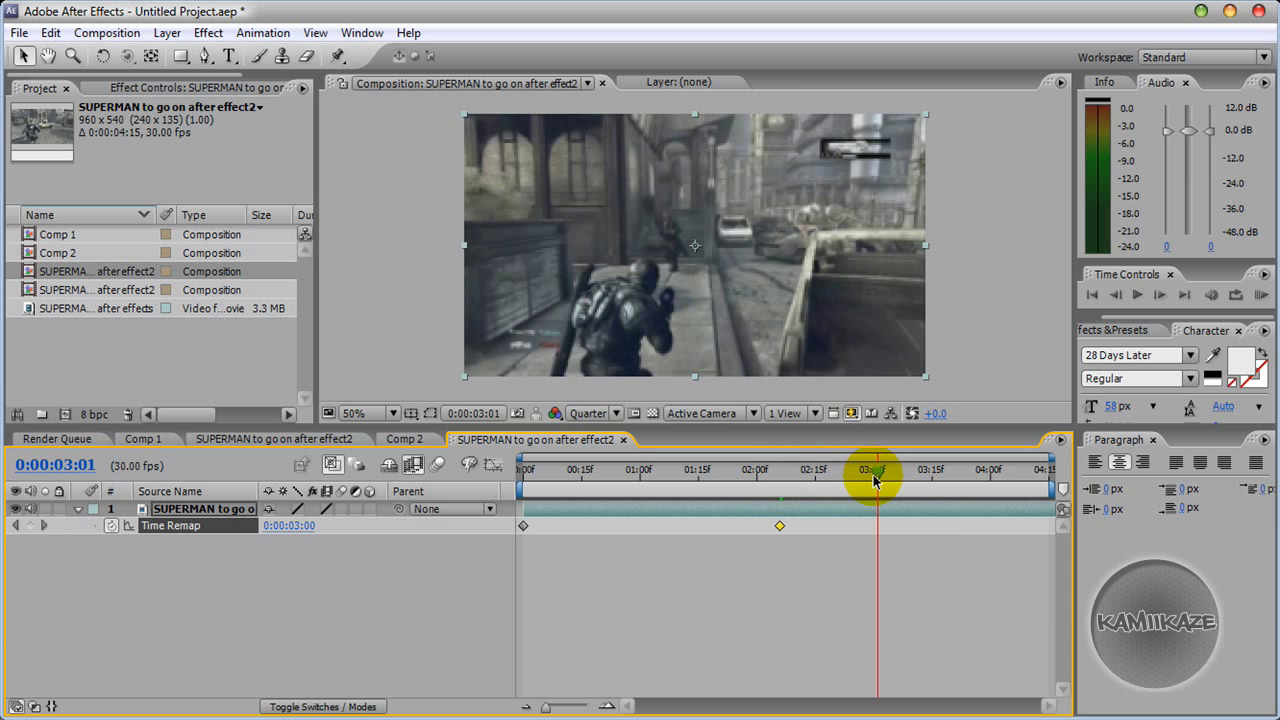
{"action": "mouse_move", "coordinate": [875, 478]}
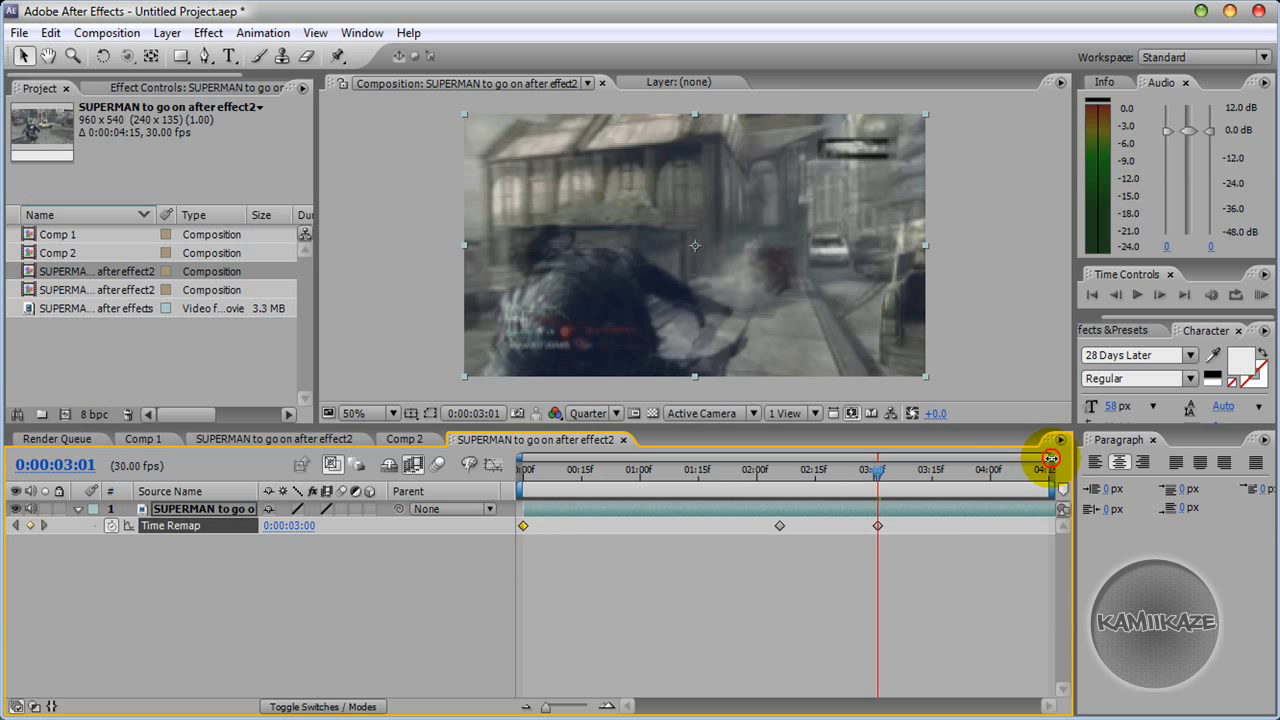
{"action": "mouse_move", "coordinate": [965, 560]}
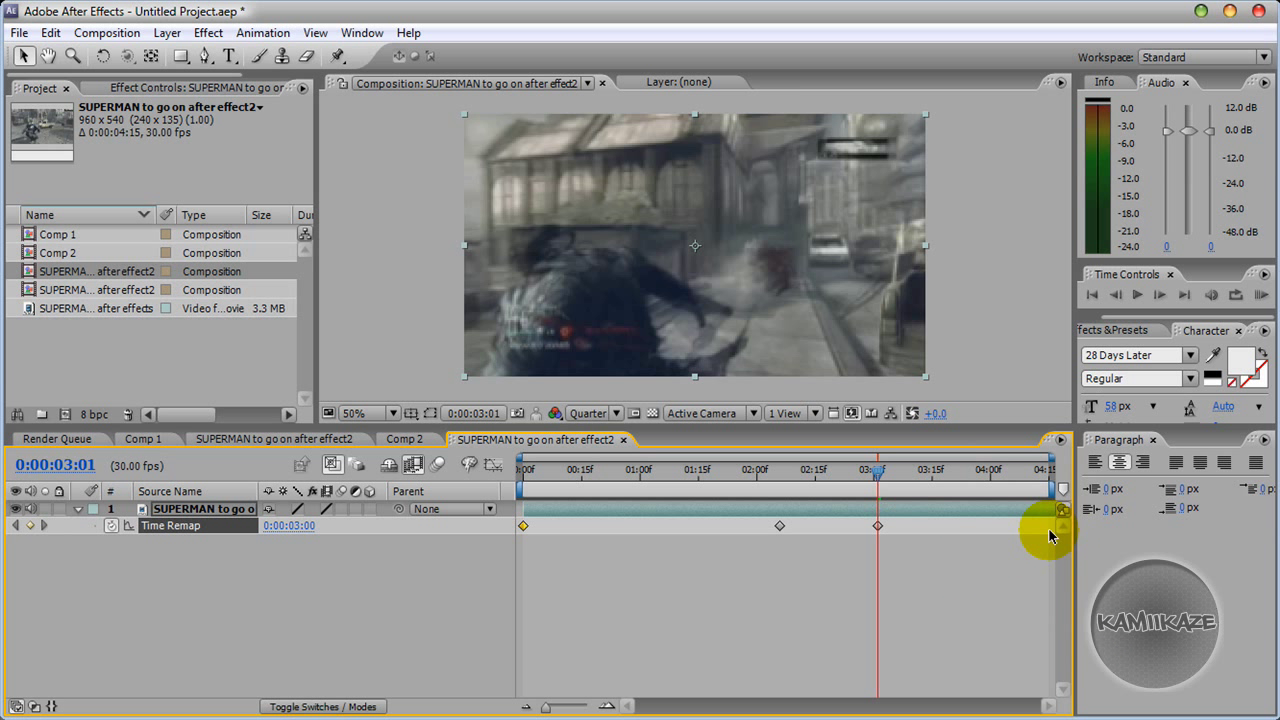
{"action": "mouse_move", "coordinate": [875, 497]}
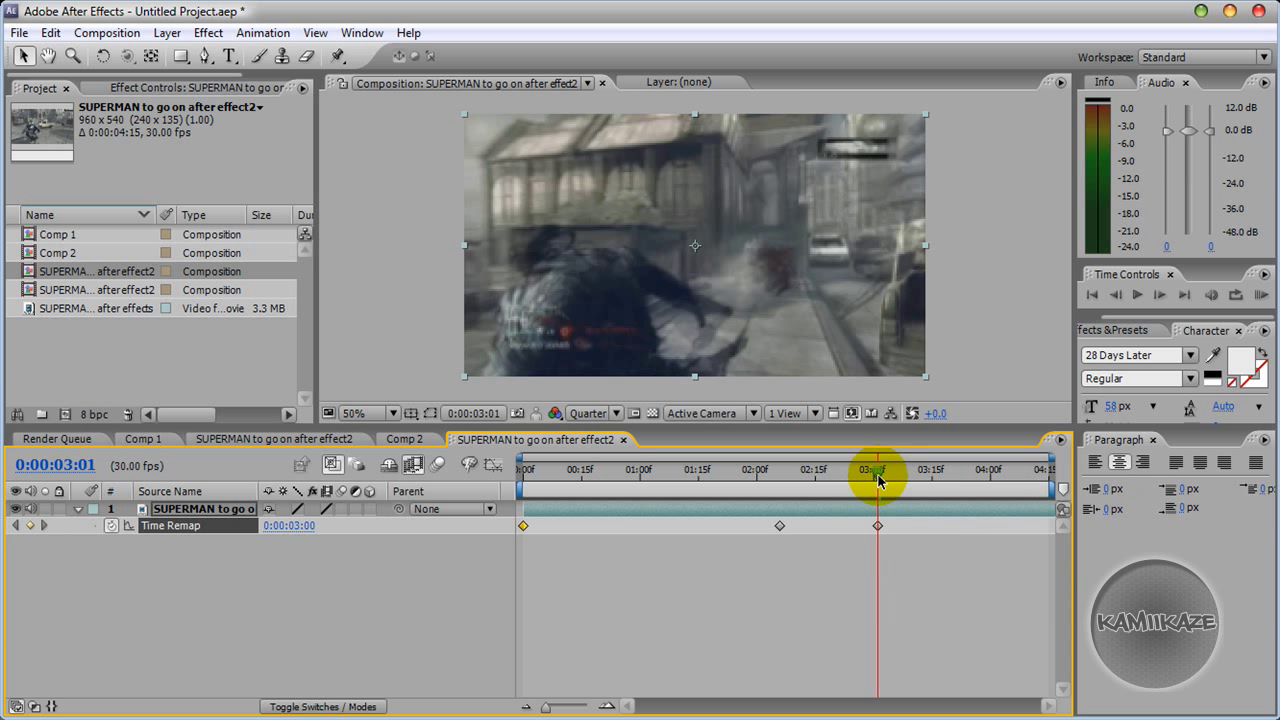
{"action": "left_click_drag", "start_coordinate": [878, 470], "coordinate": [1040, 470]}
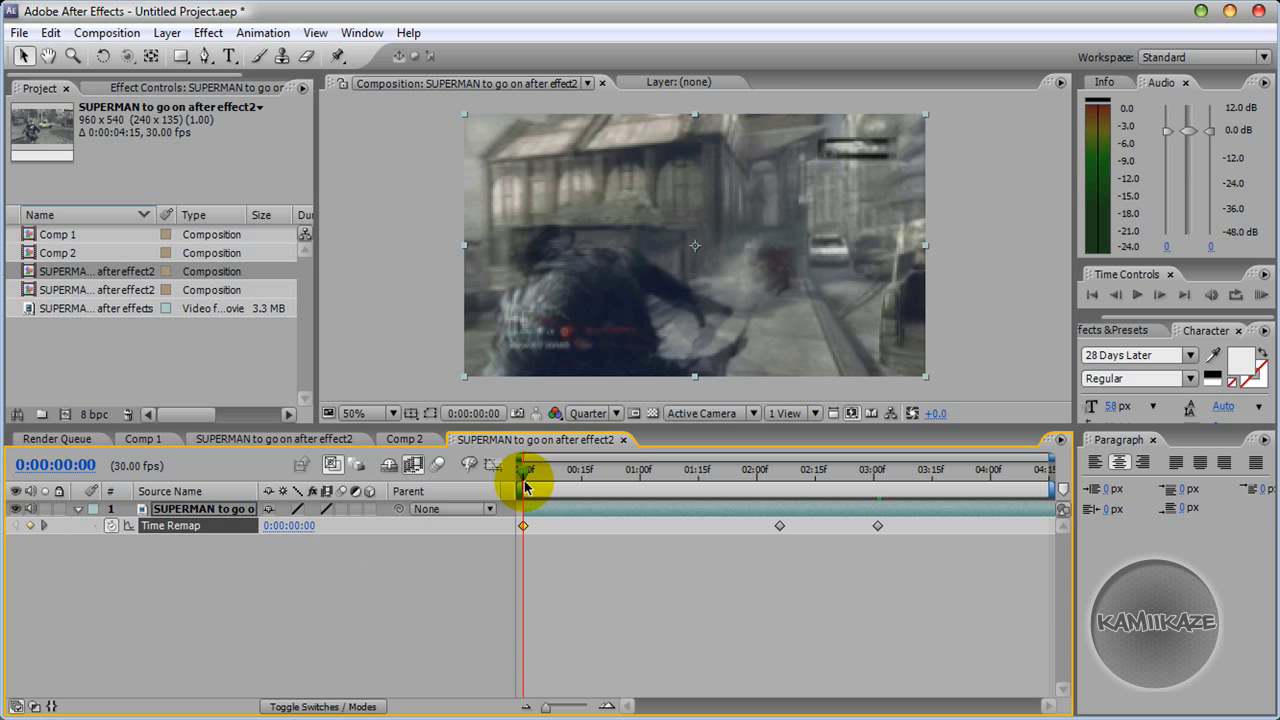
{"action": "left_click_drag", "start_coordinate": [525, 469], "coordinate": [697, 469]}
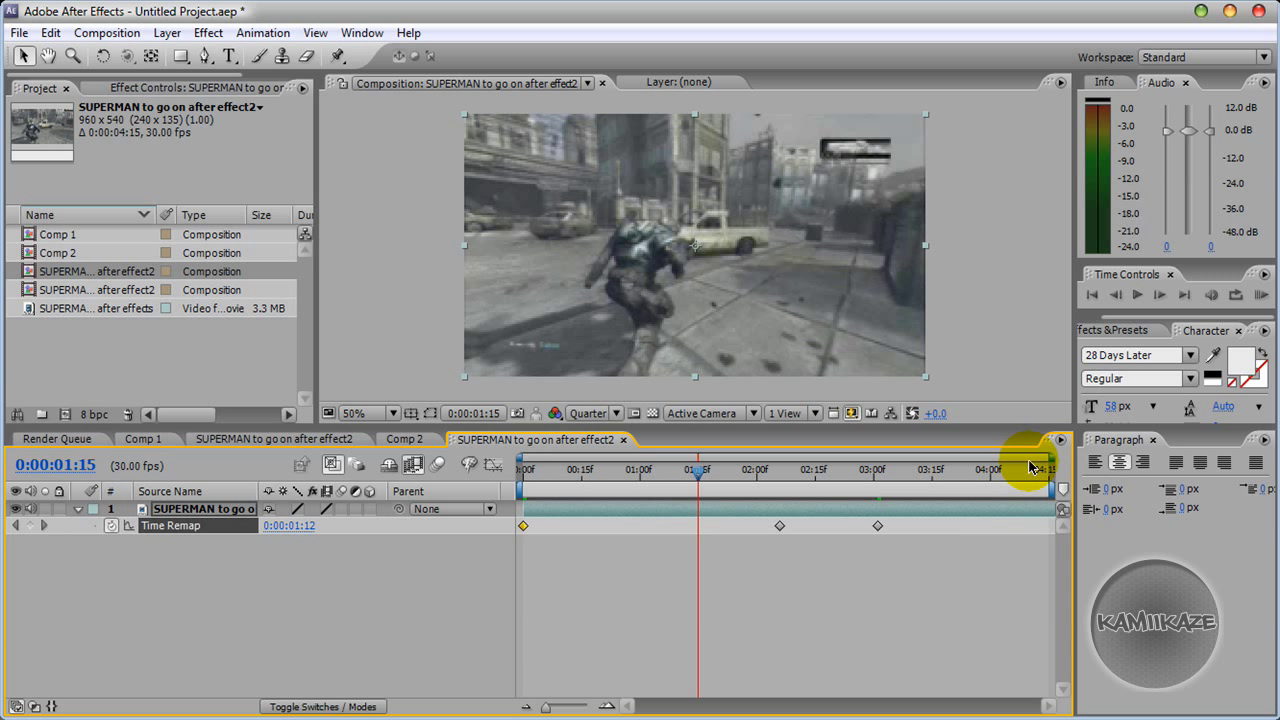
{"action": "mouse_move", "coordinate": [810, 525]}
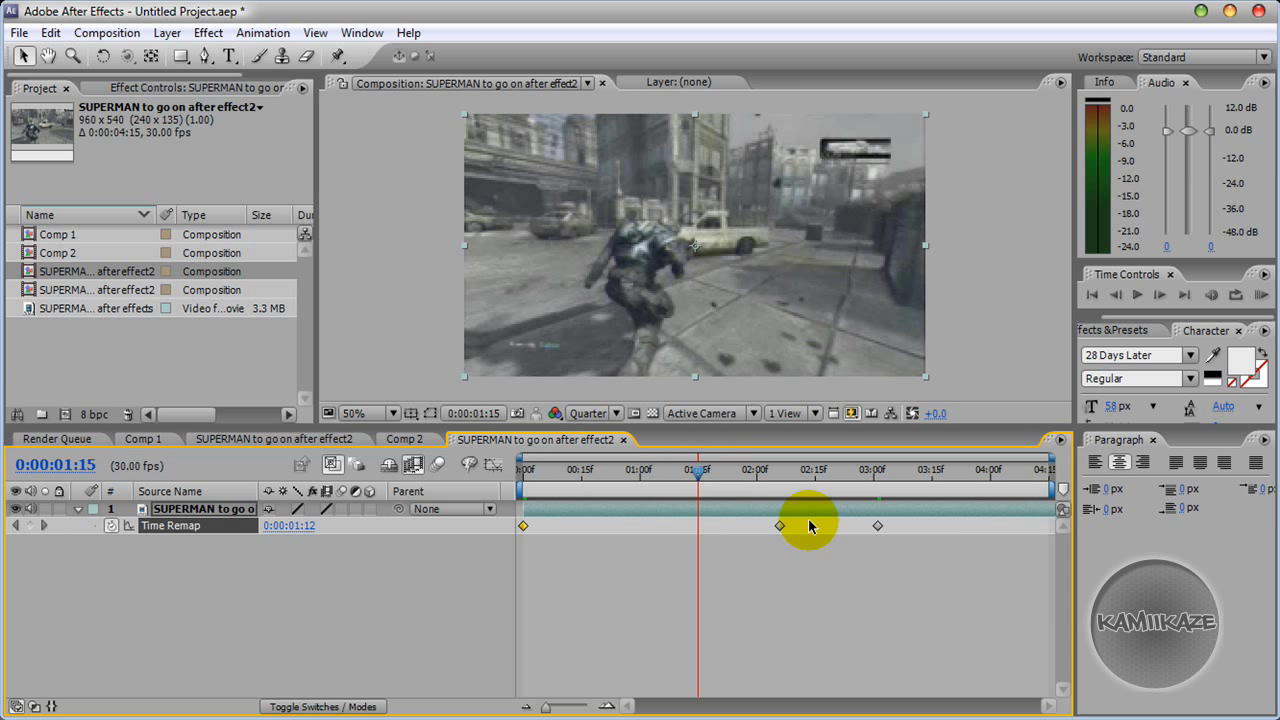
Drag the middle time-remap keyframe earlier to about 0:00:01:29.
{"action": "left_click_drag", "start_coordinate": [810, 527], "coordinate": [780, 527]}
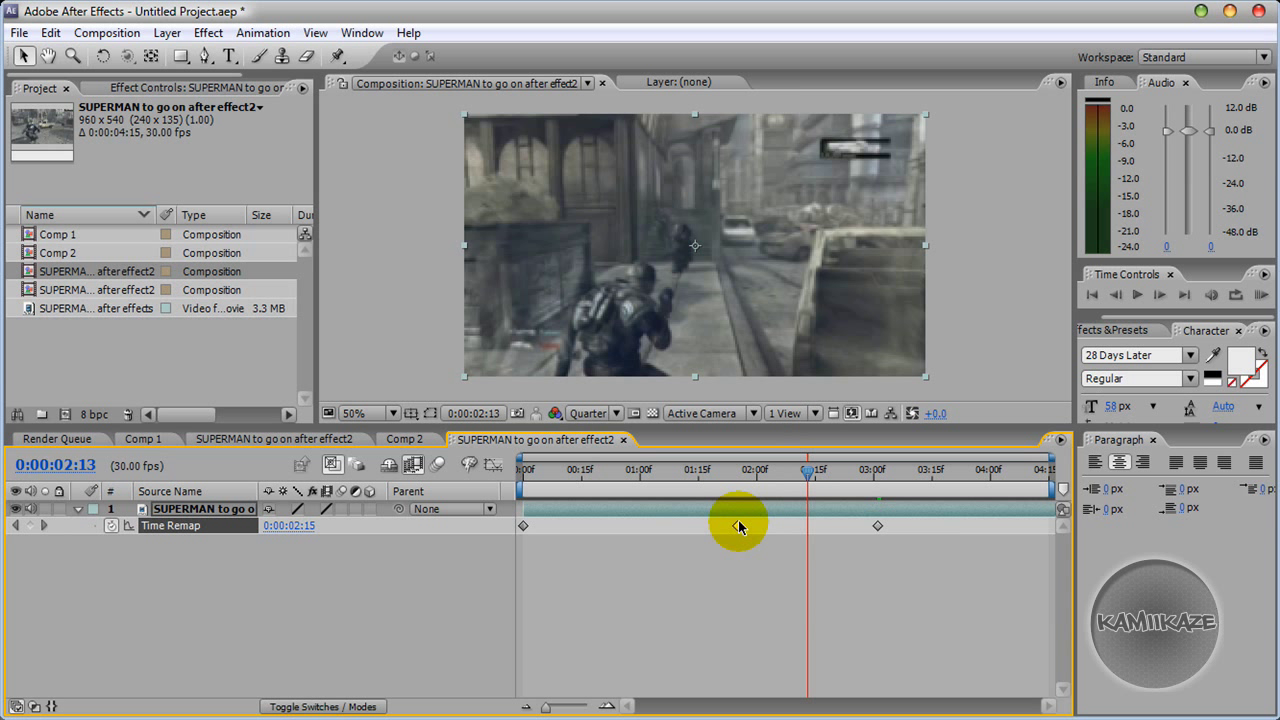
{"action": "left_click_drag", "start_coordinate": [808, 470], "coordinate": [758, 470]}
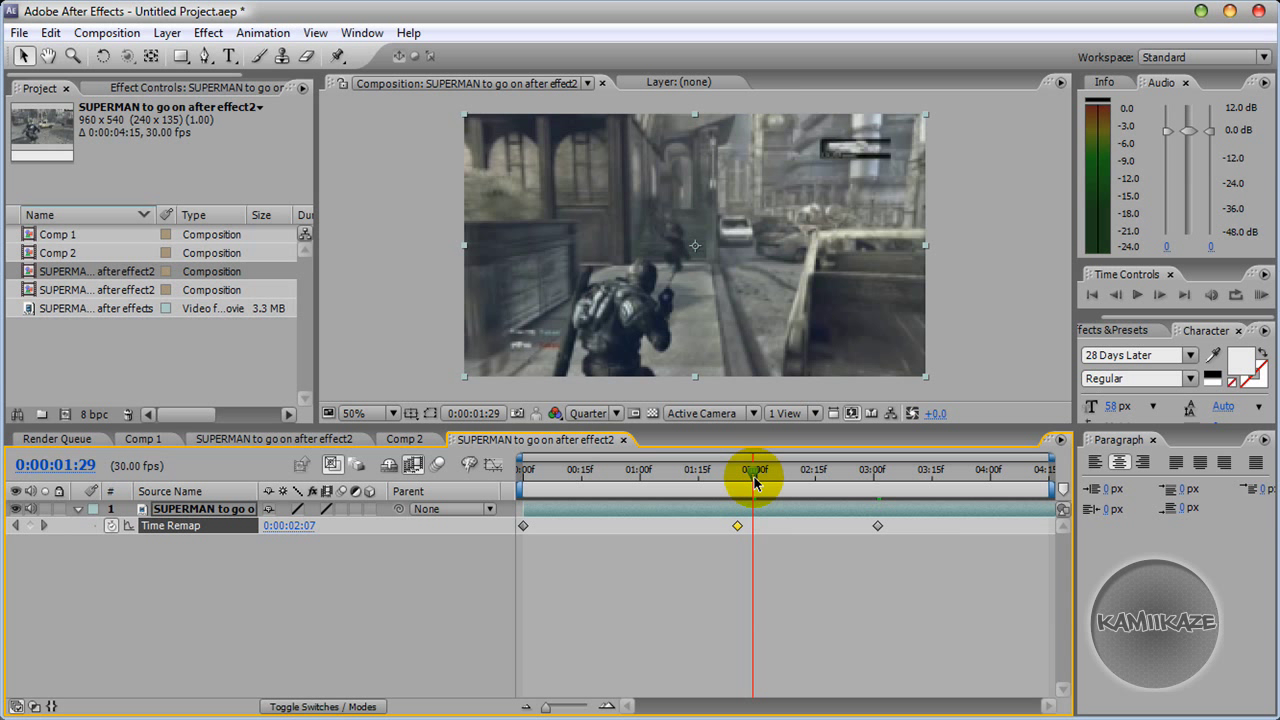
{"action": "mouse_move", "coordinate": [755, 470]}
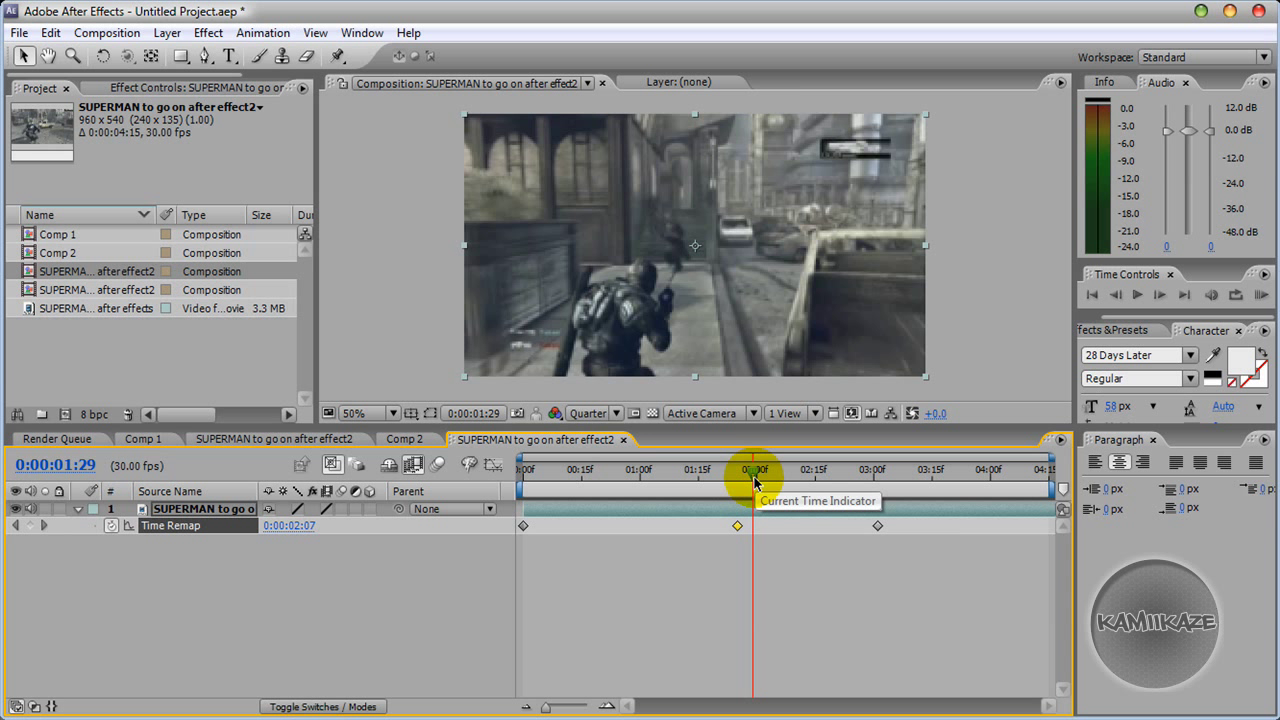
{"action": "mouse_move", "coordinate": [754, 480]}
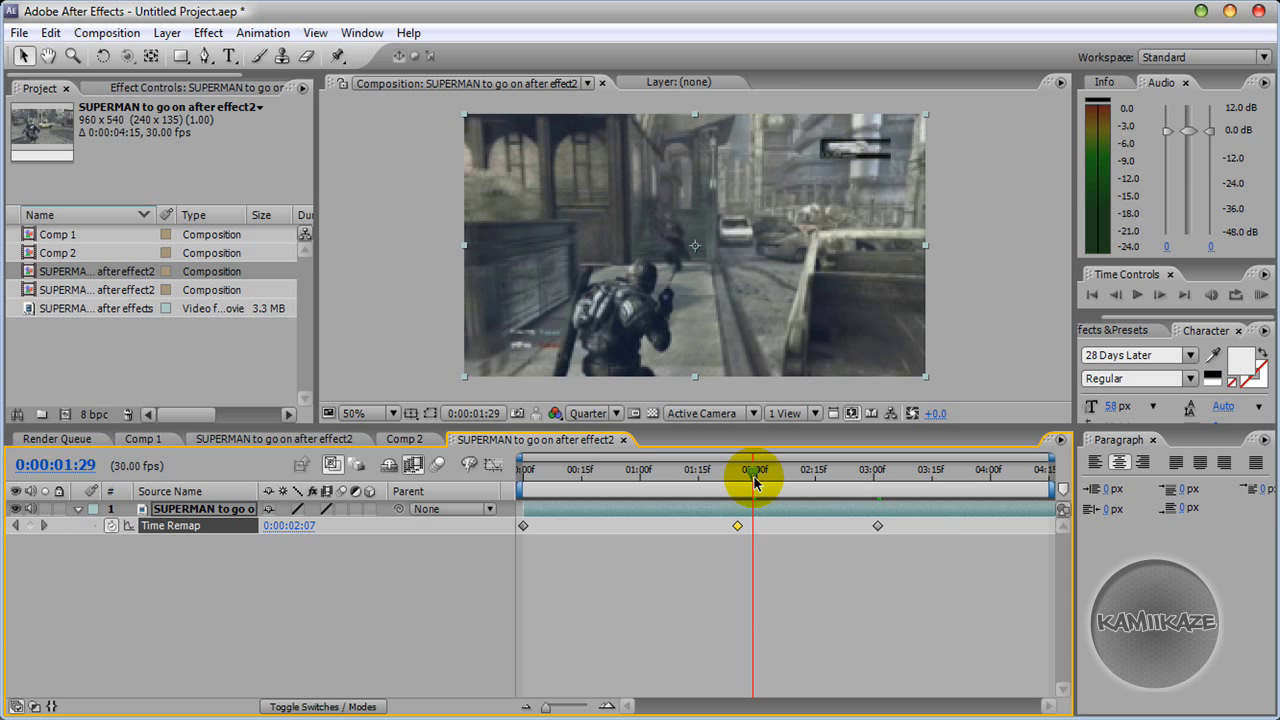